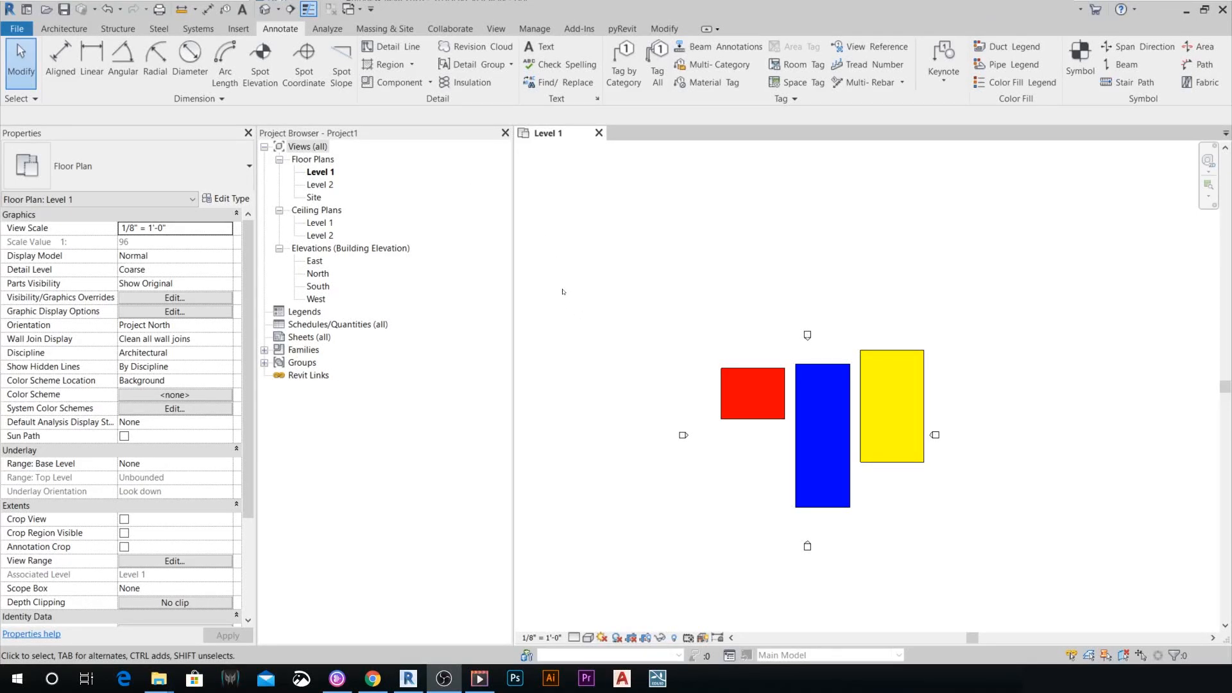
mouse_move(566, 300)
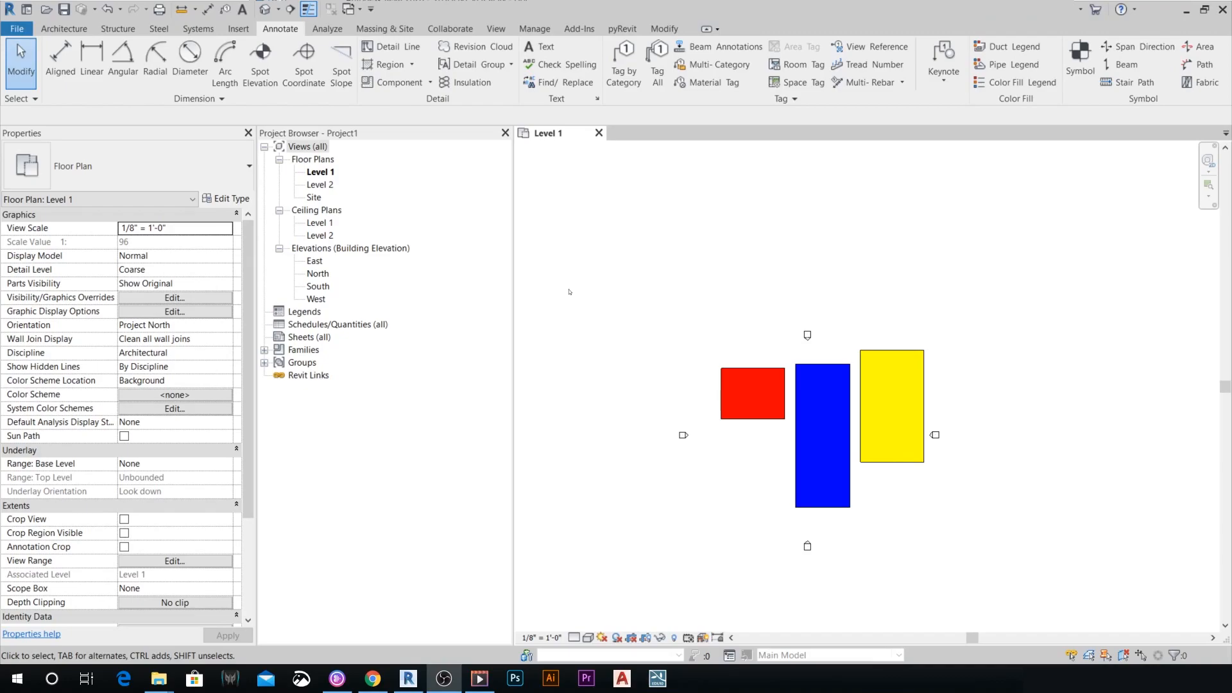
mouse_move(846, 474)
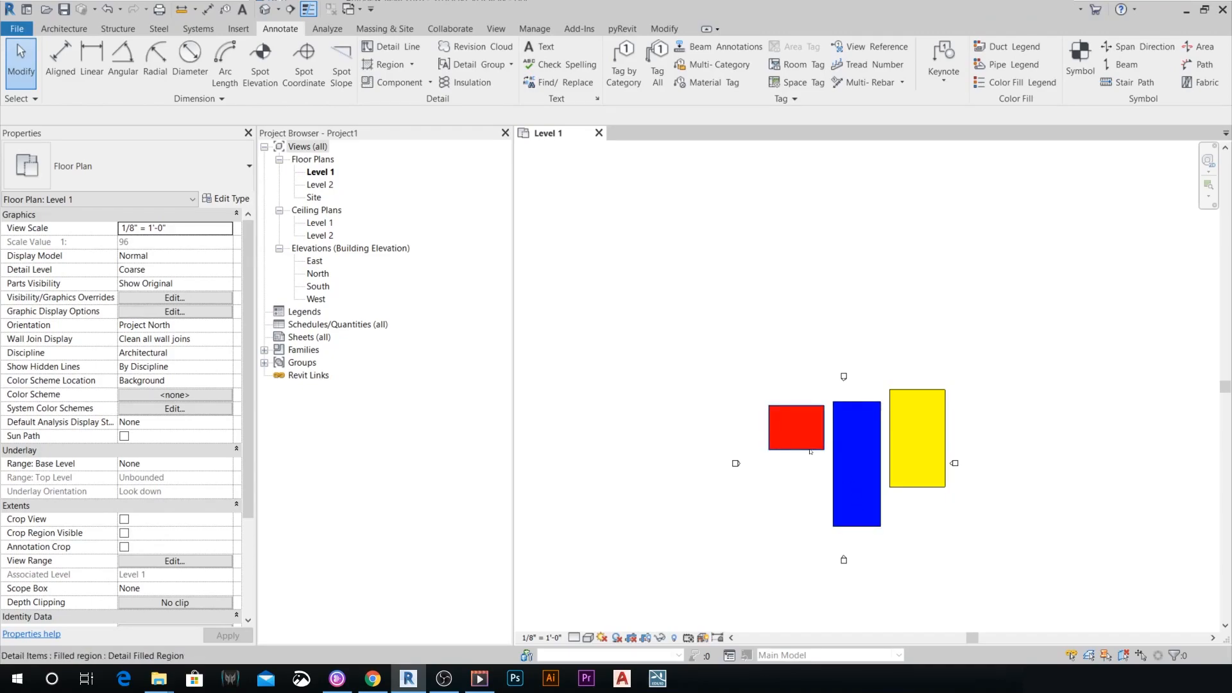
Start a new Annotation Symbol family from the Generic Tag.rft template.
click(796, 428)
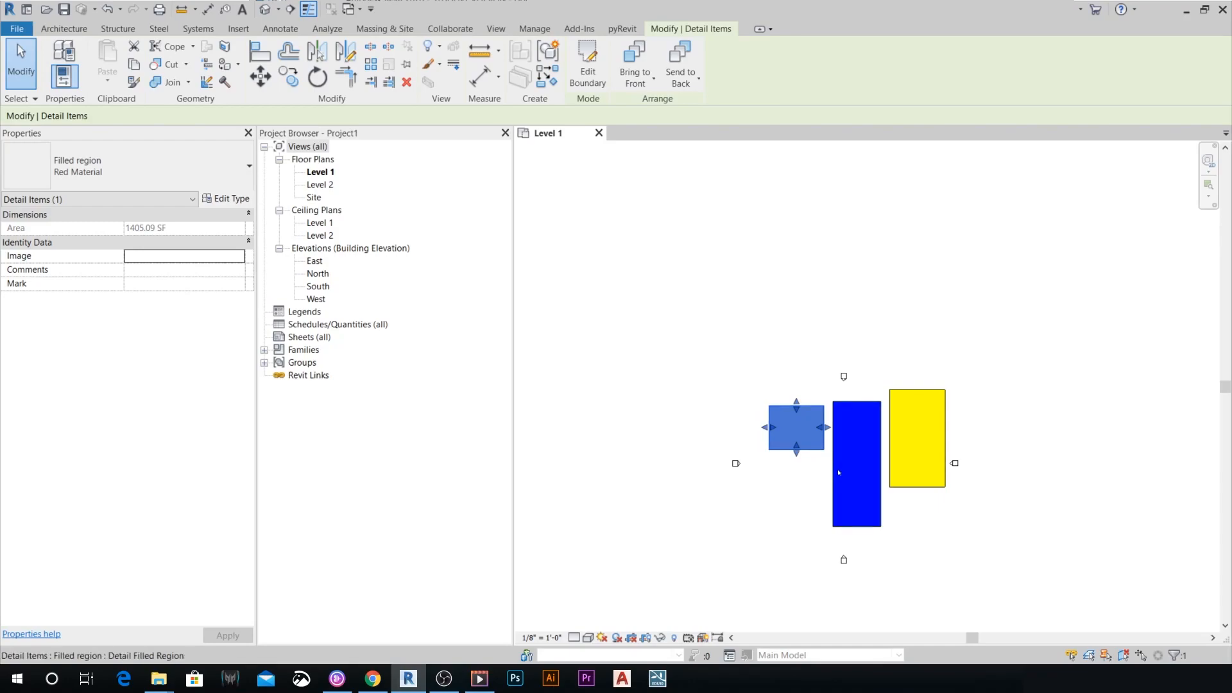
mouse_move(834, 470)
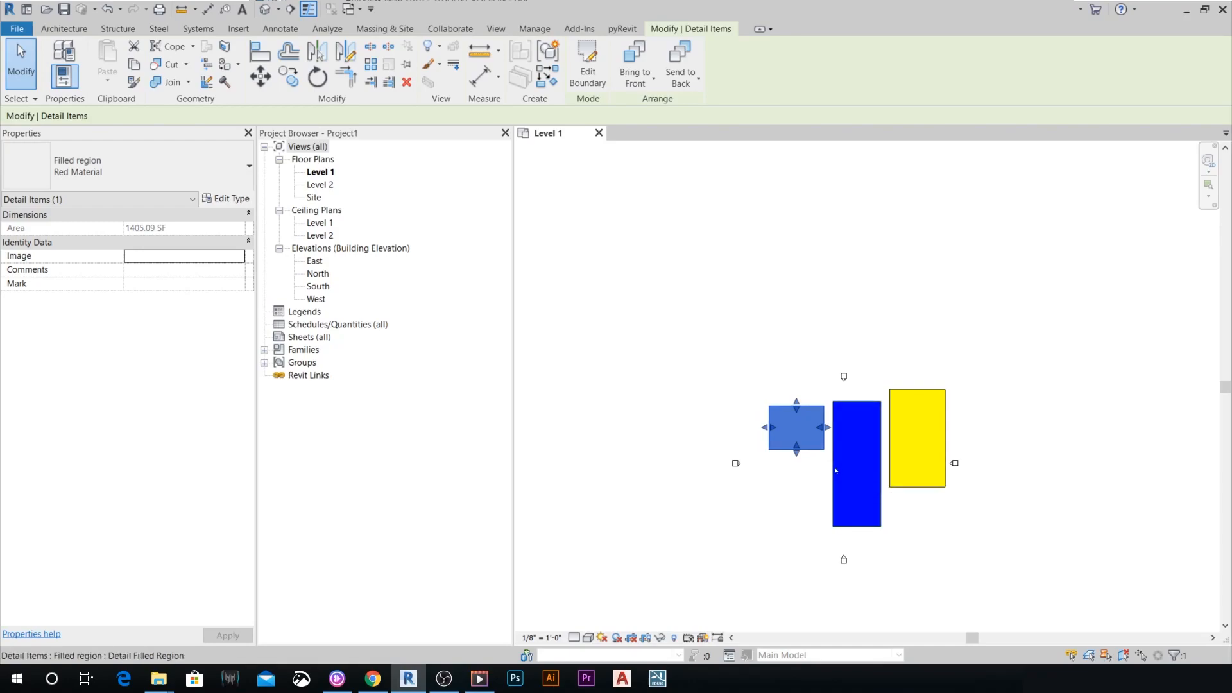
mouse_move(836, 471)
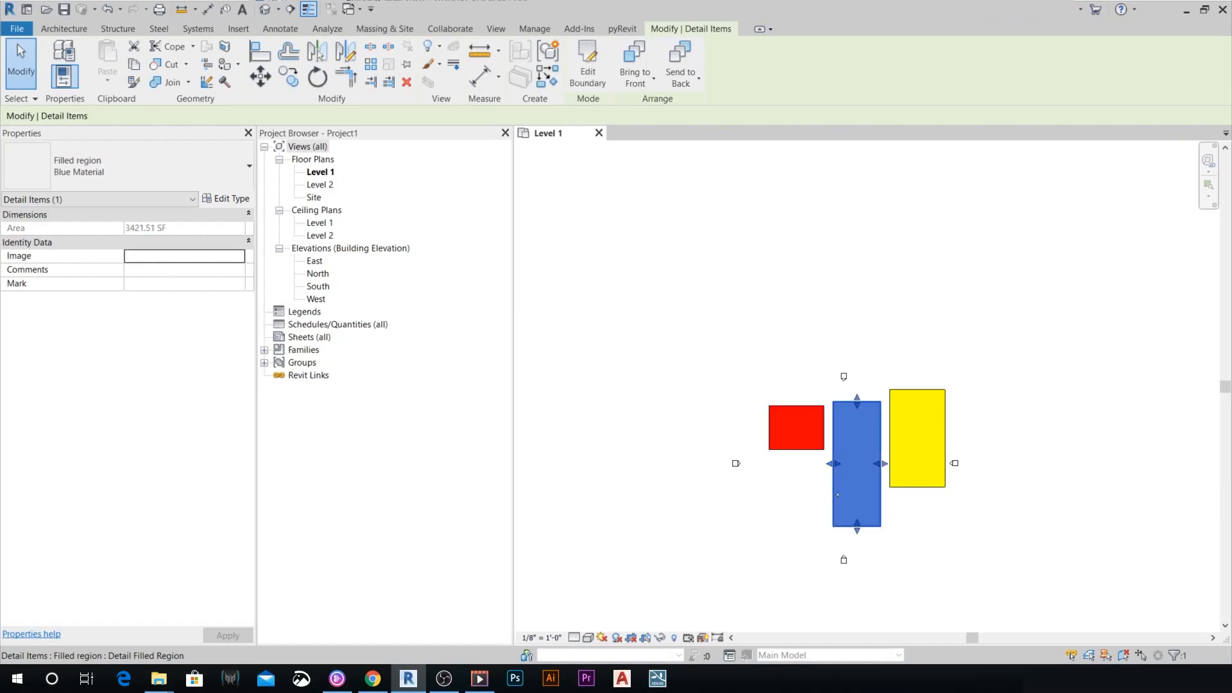
mouse_move(895, 473)
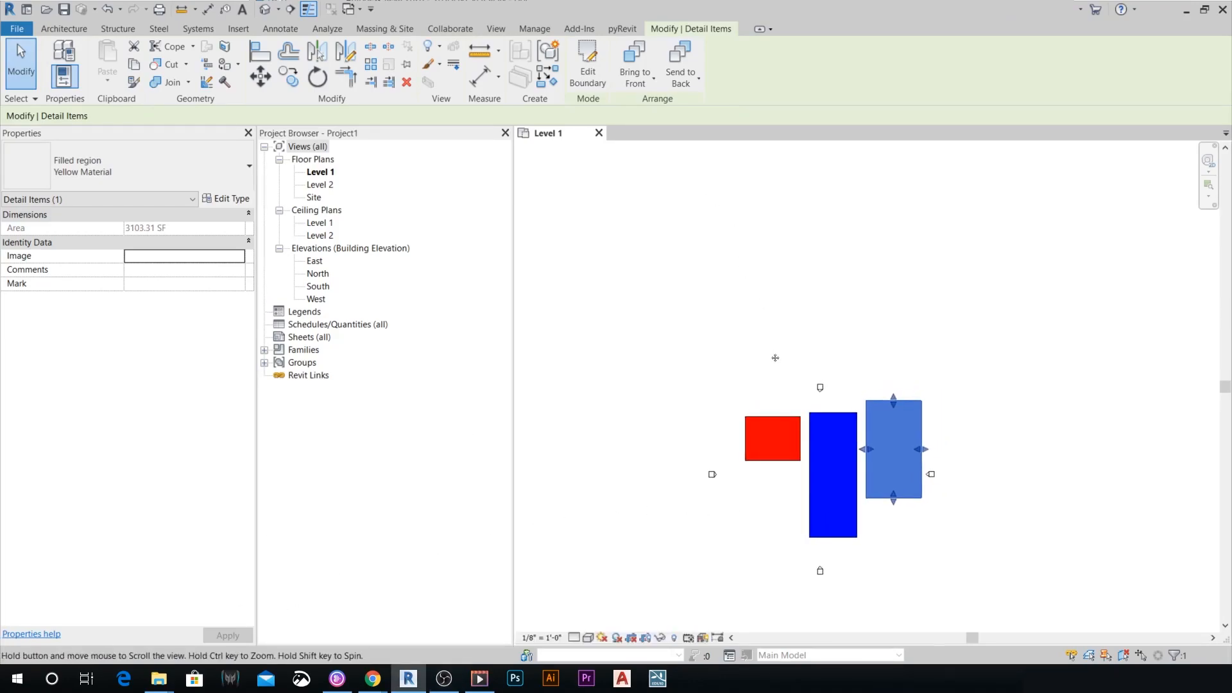
click(18, 29)
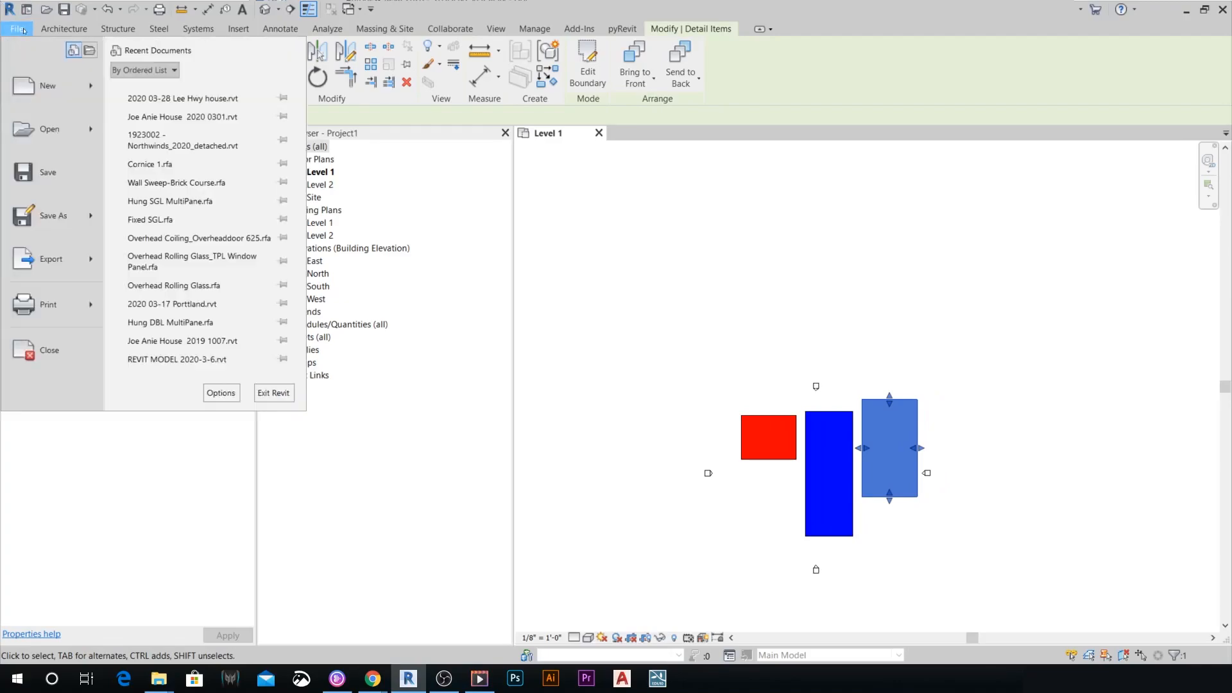
click(48, 85)
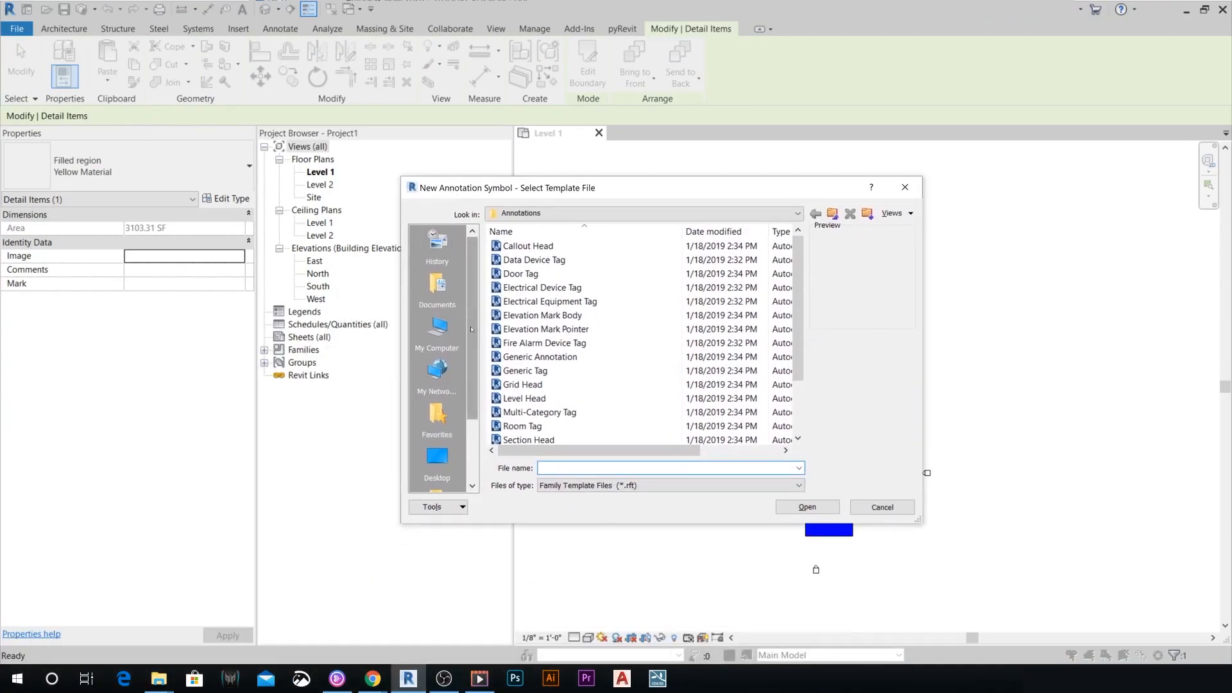
click(546, 329)
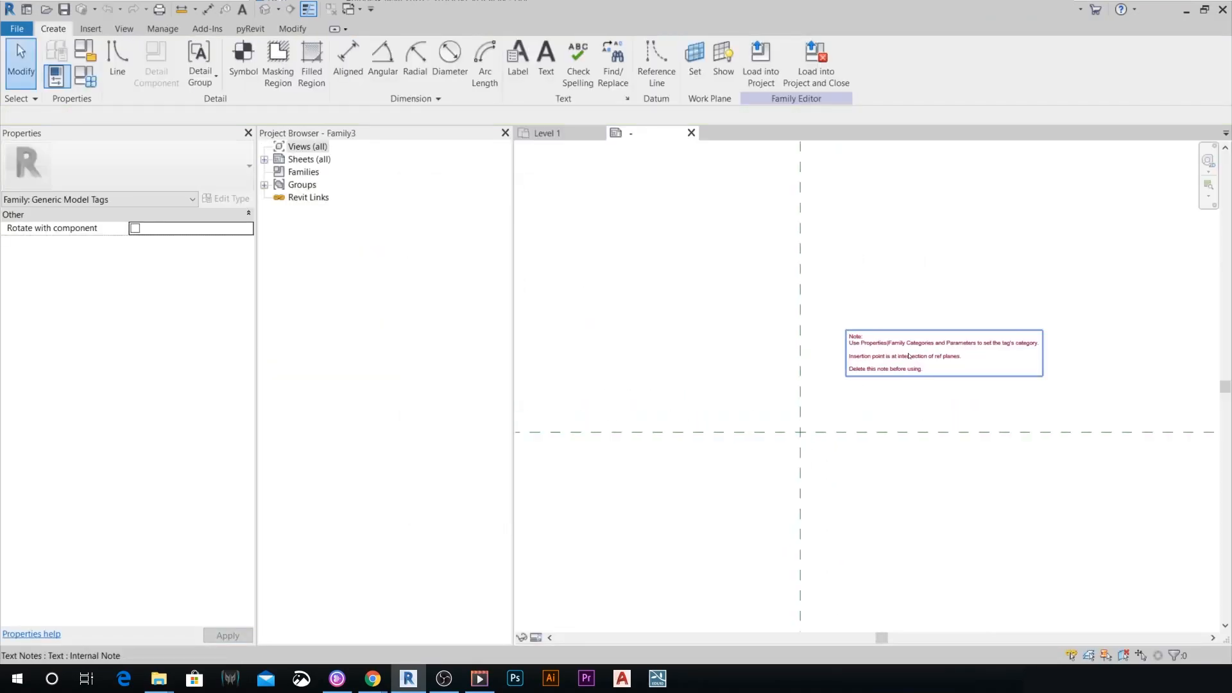
Delete the template note and set the family category to Floor Tags.
click(917, 356)
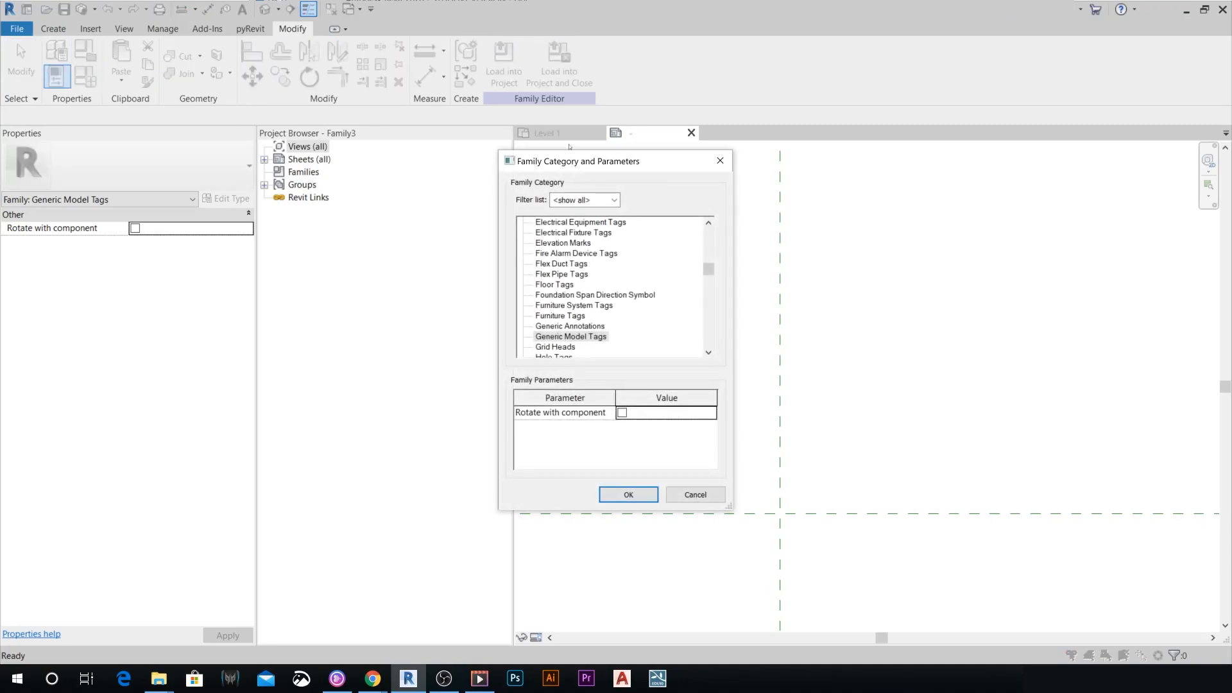
click(570, 337)
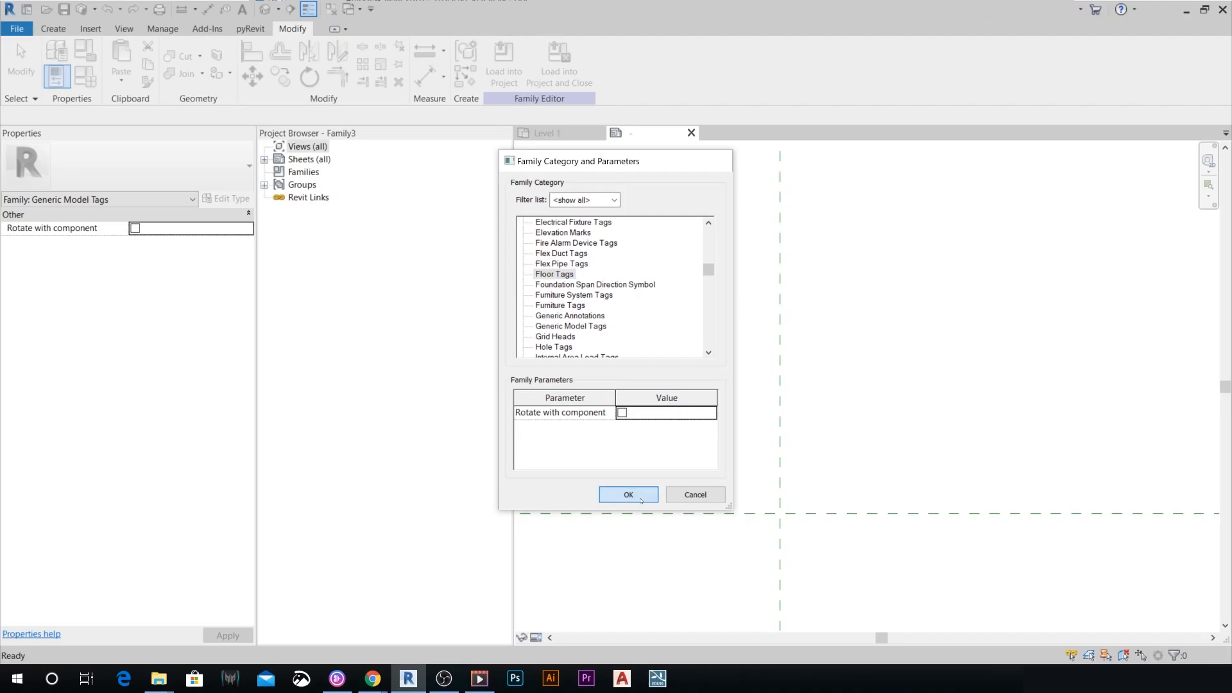
click(629, 495)
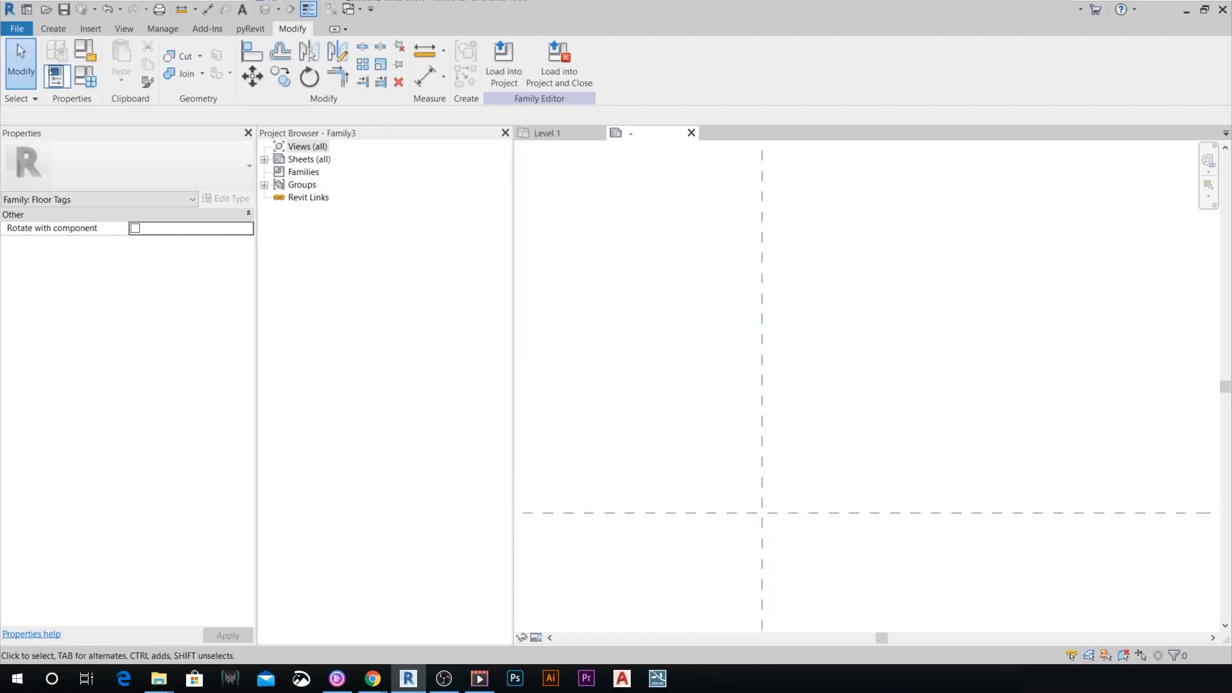
click(54, 29)
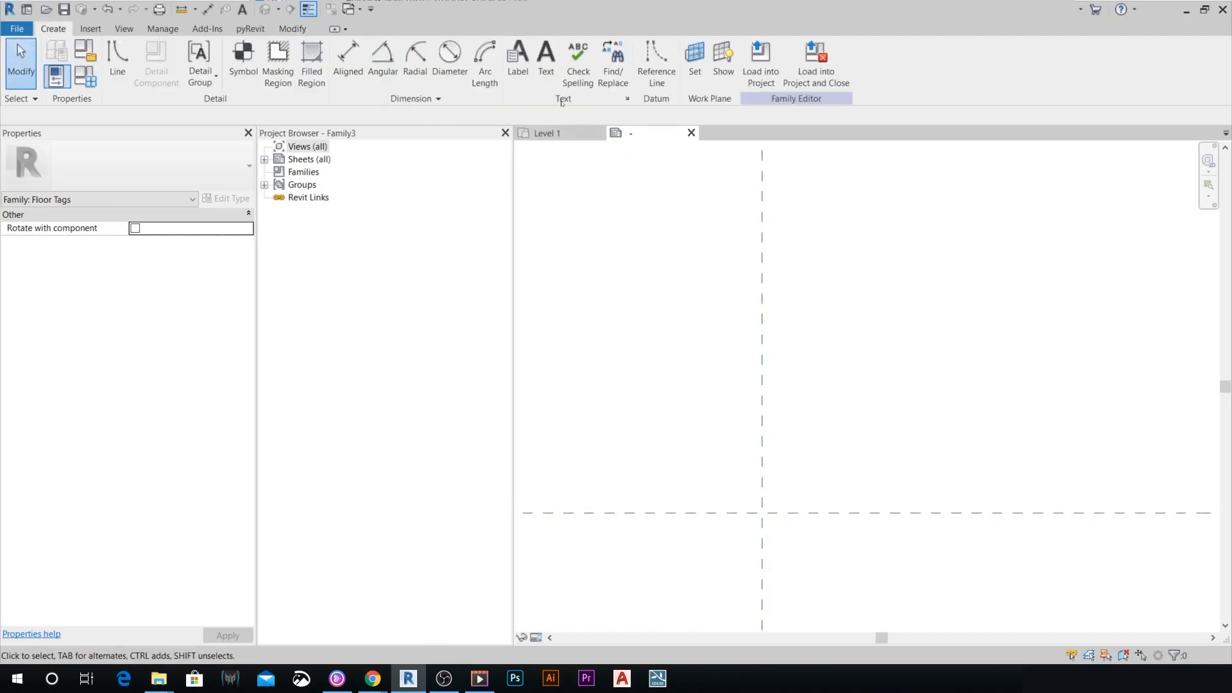
Place a label with the Area parameter at the reference plane intersection.
click(519, 54)
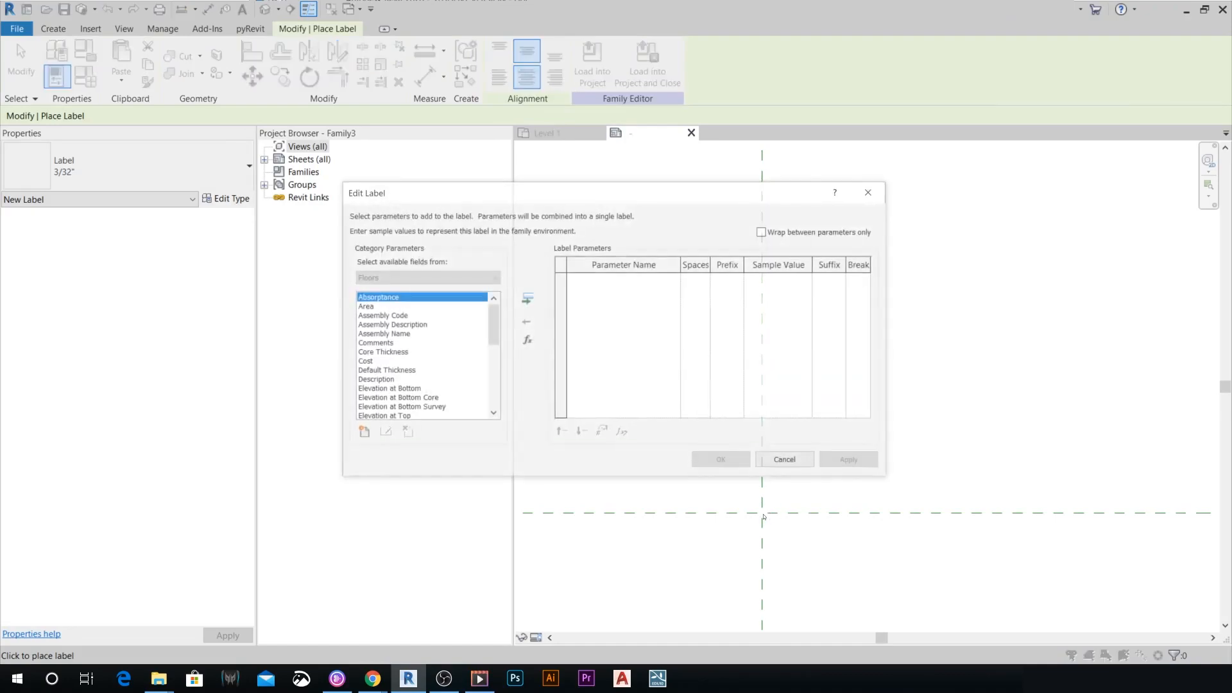
click(381, 306)
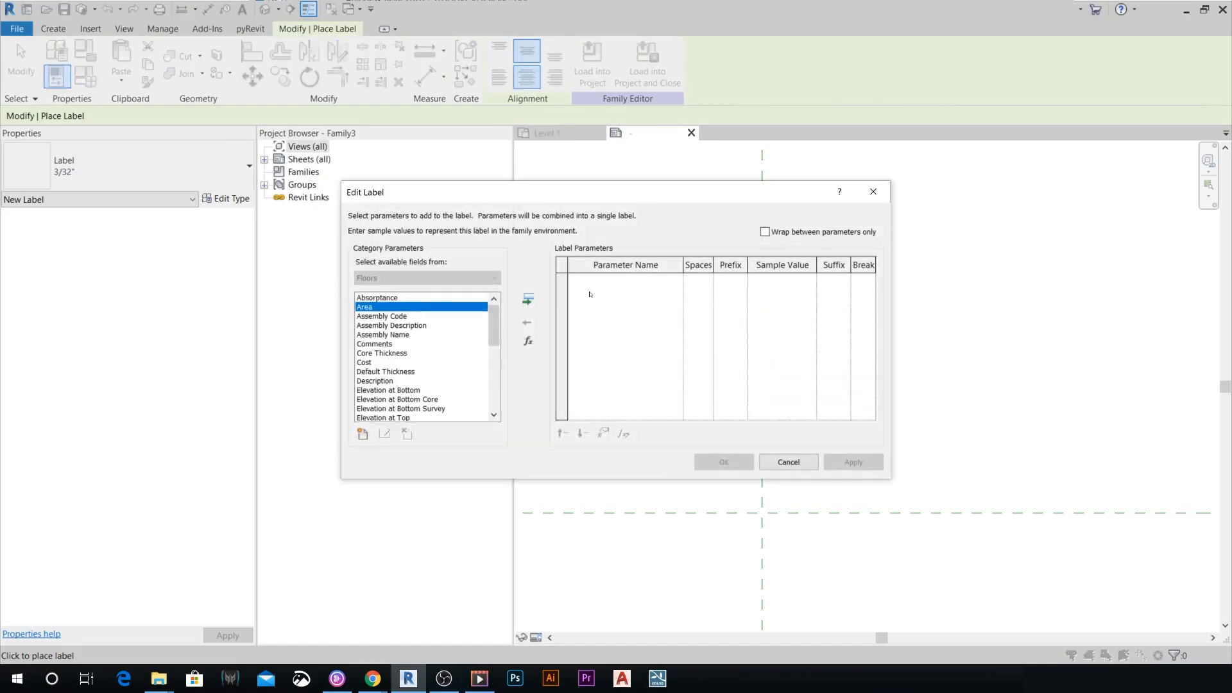
click(724, 462)
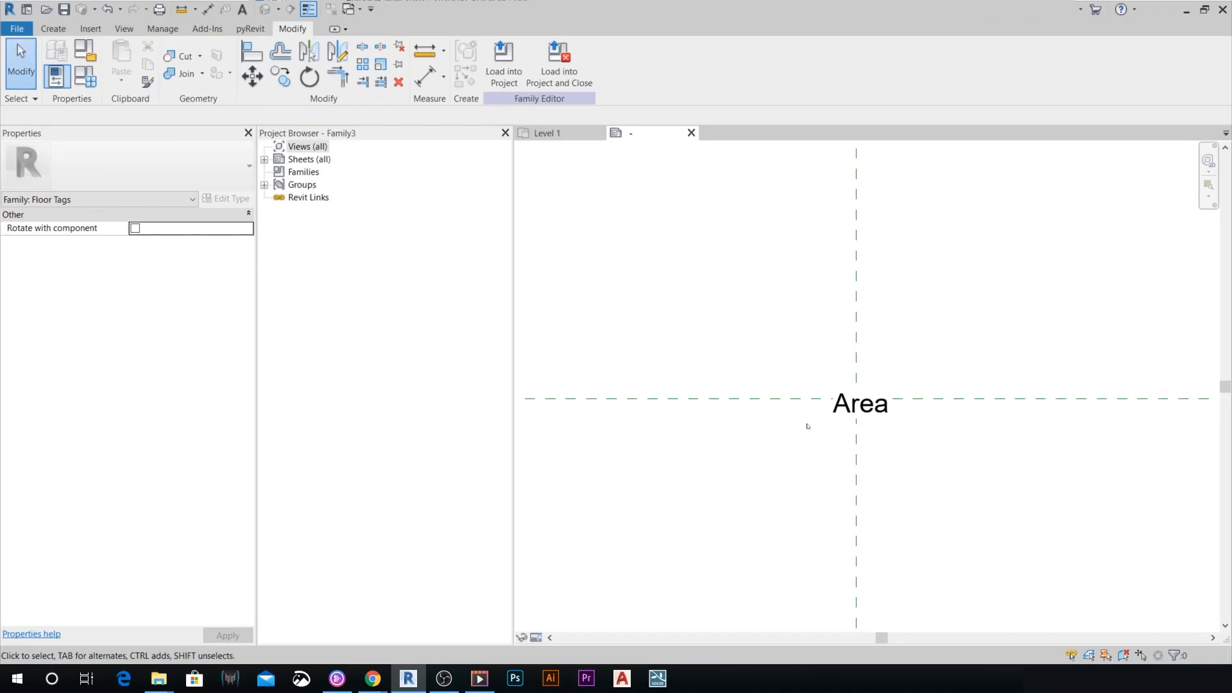
click(860, 405)
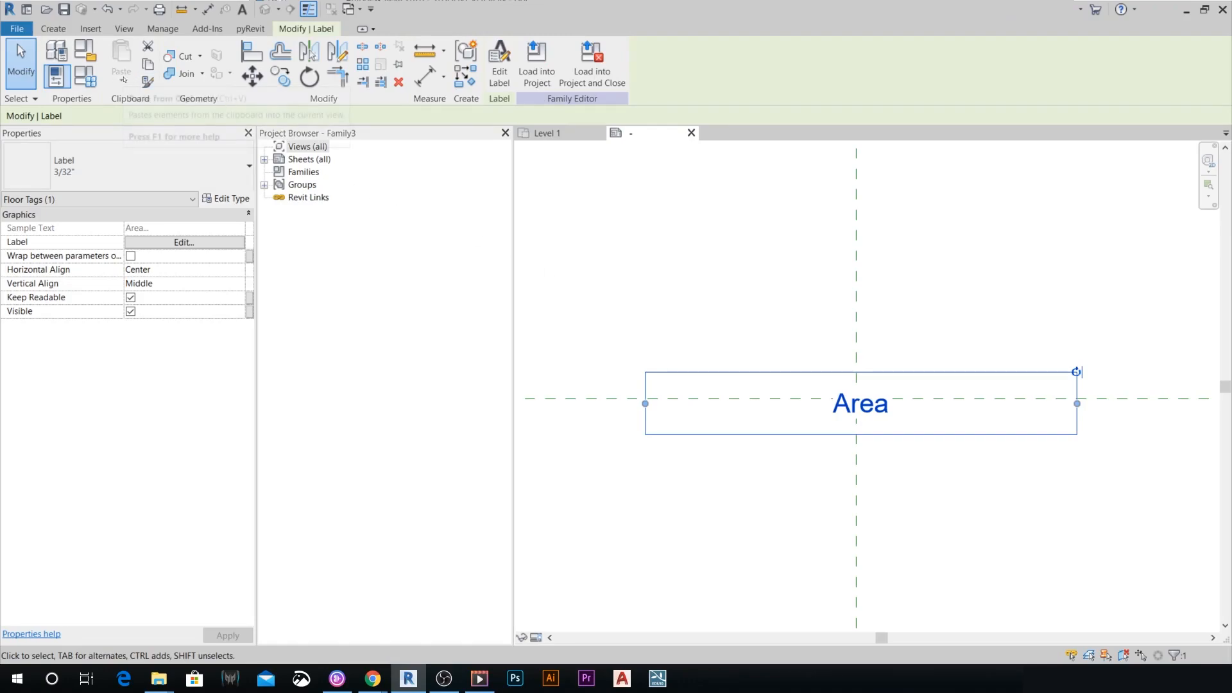
mouse_move(147, 60)
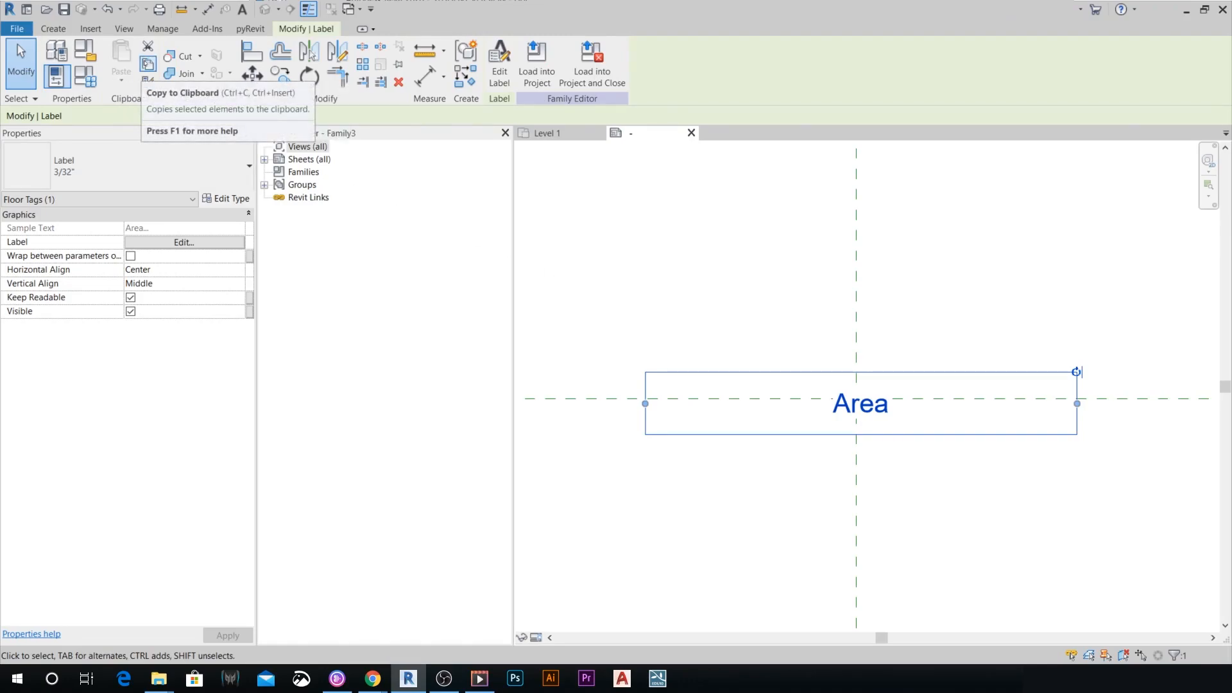
mouse_move(842, 452)
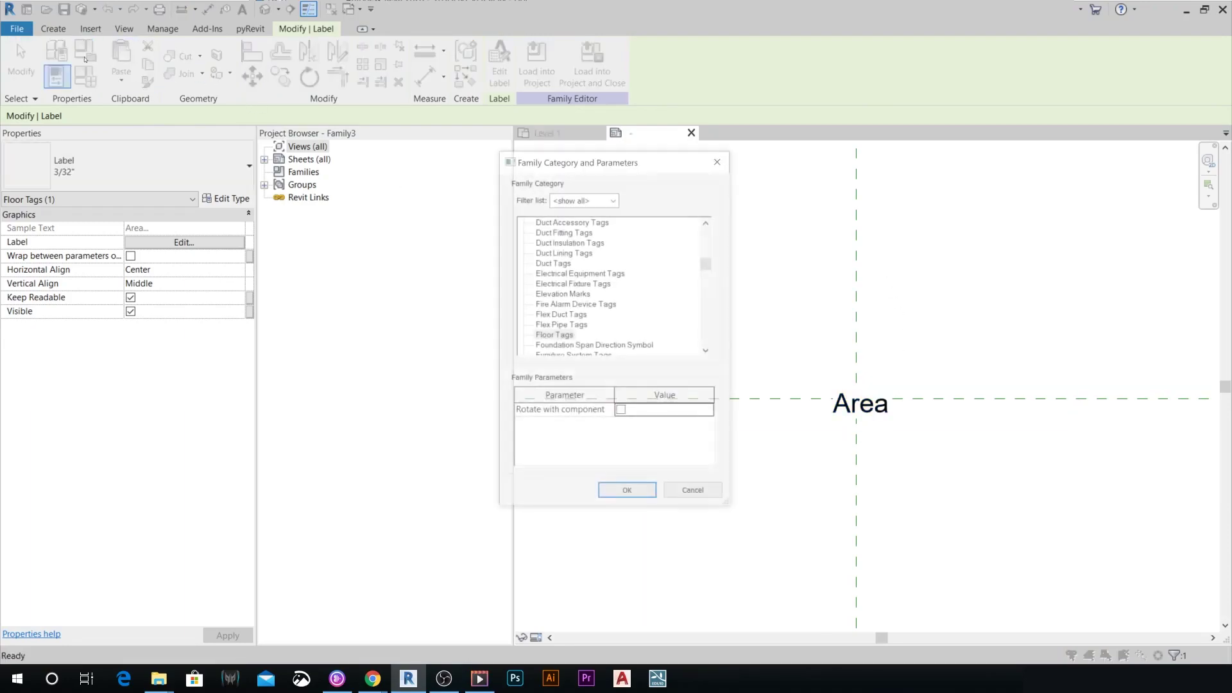
Change the family category to Detail Item Tags and cut the Area label from the view.
click(572, 296)
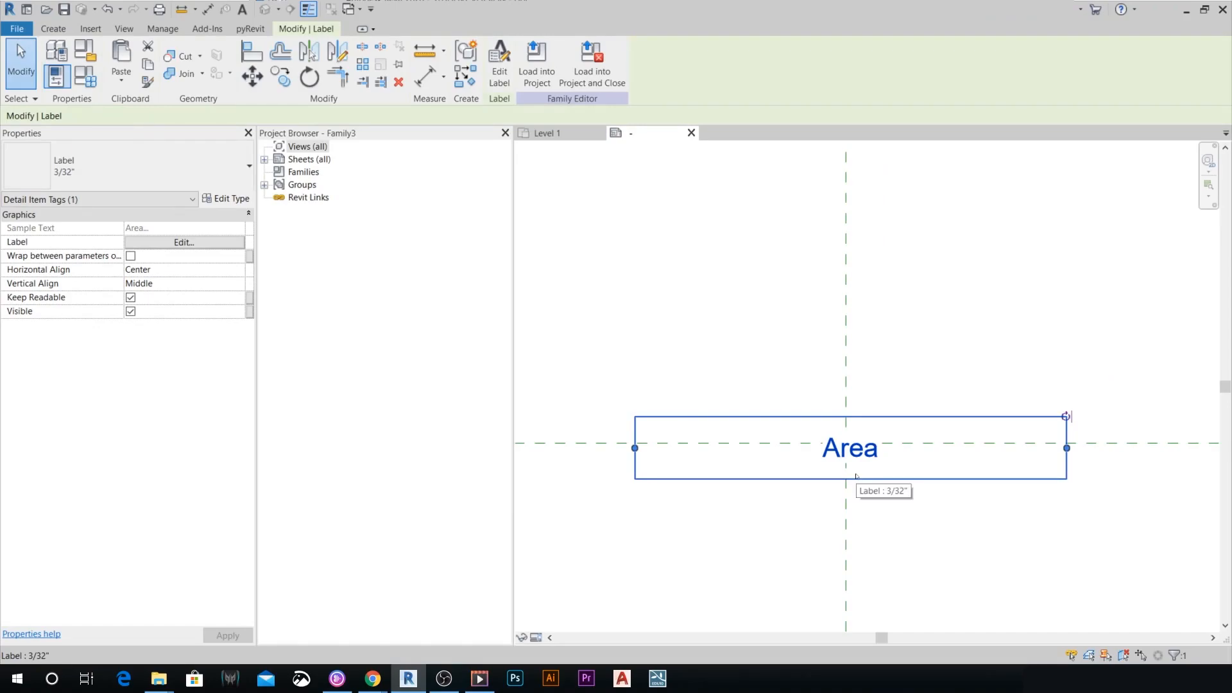
click(183, 241)
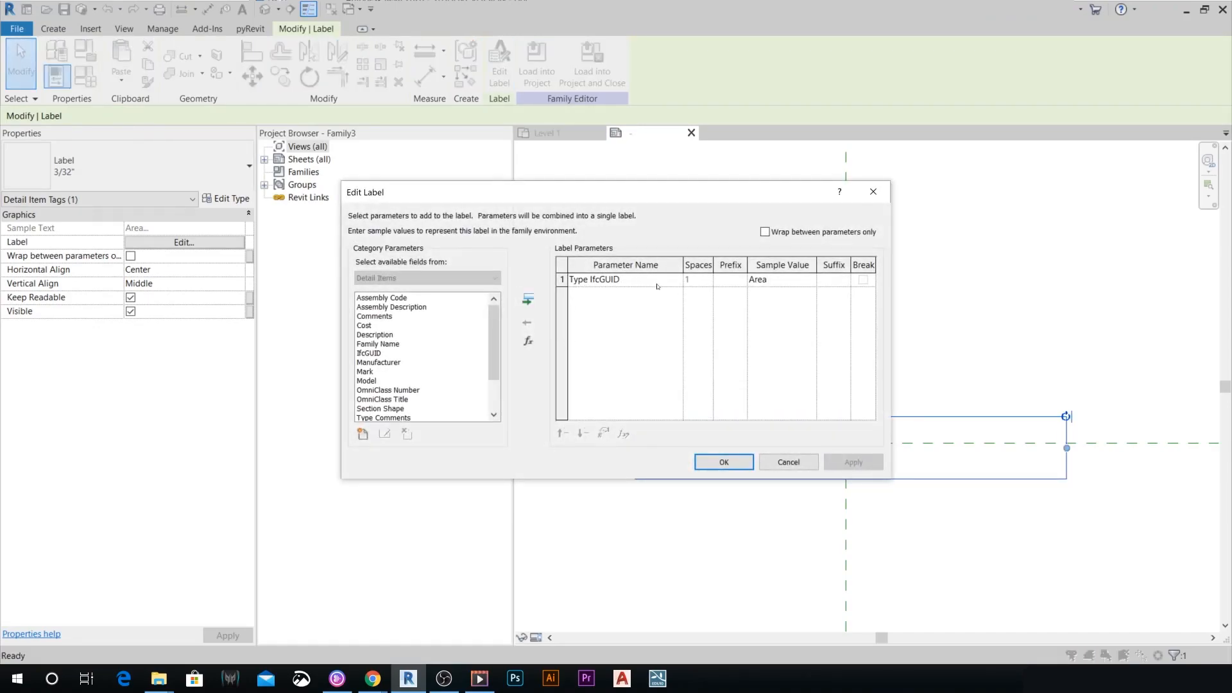
mouse_move(642, 285)
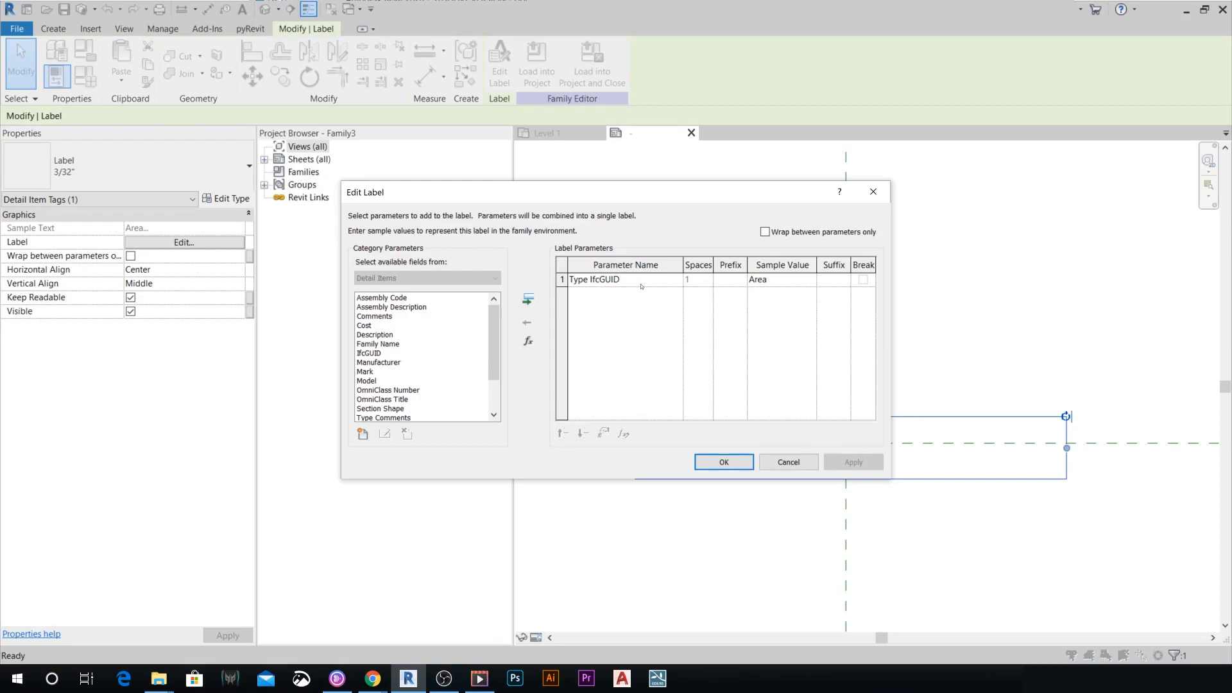
mouse_move(659, 318)
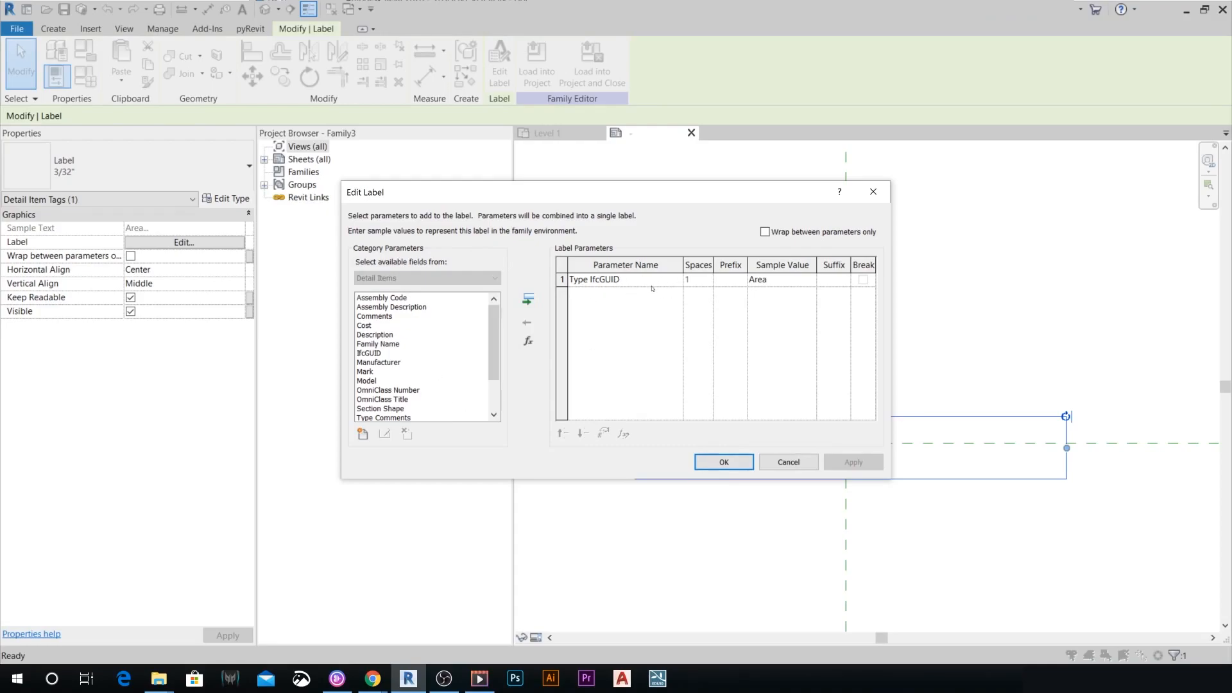
click(724, 462)
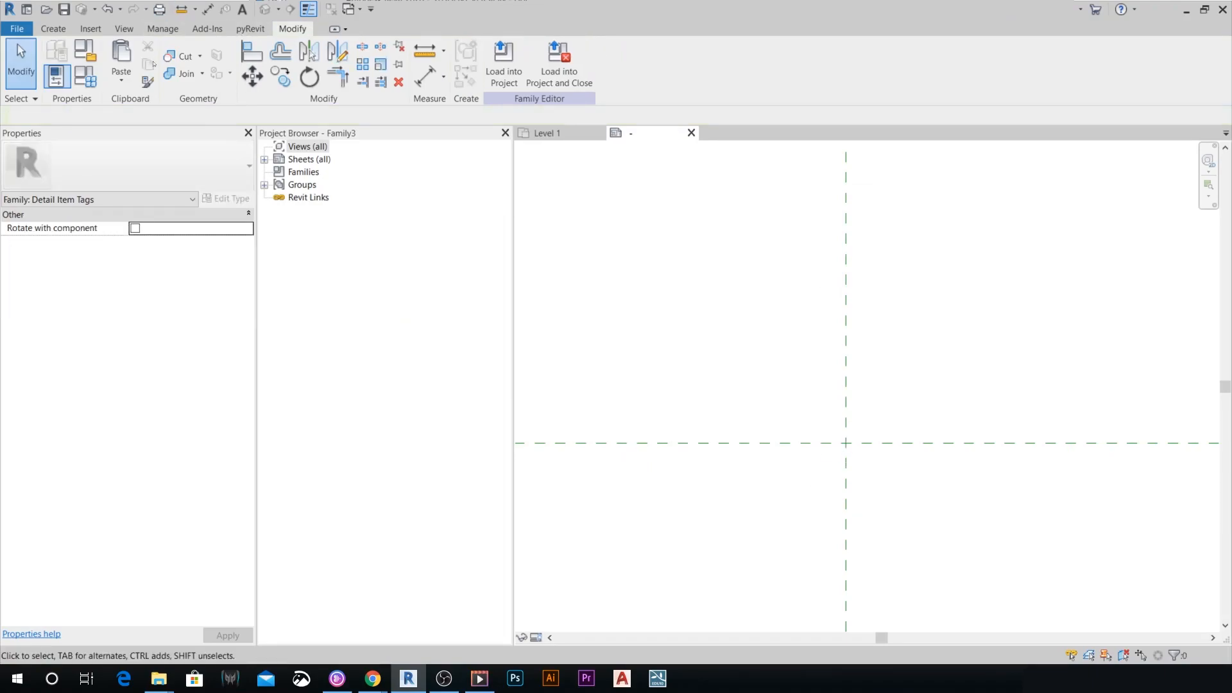
Paste the Area label back Aligned to Current View, keeping its Area parameter.
click(121, 77)
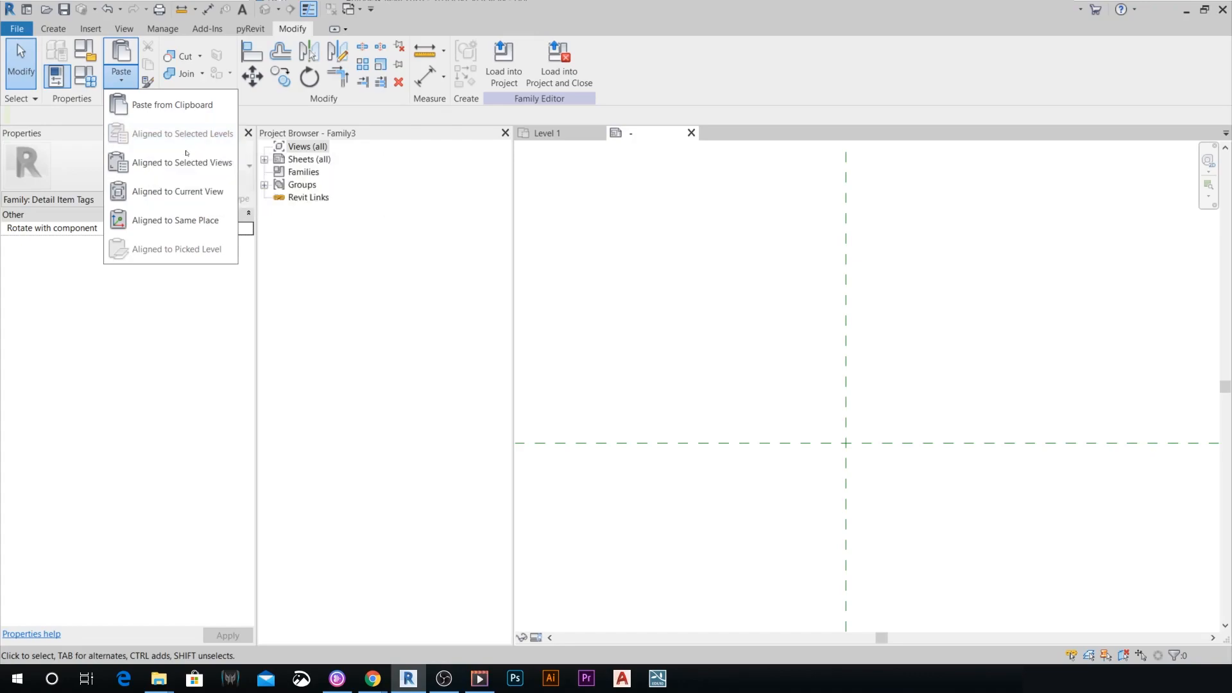
mouse_move(177, 193)
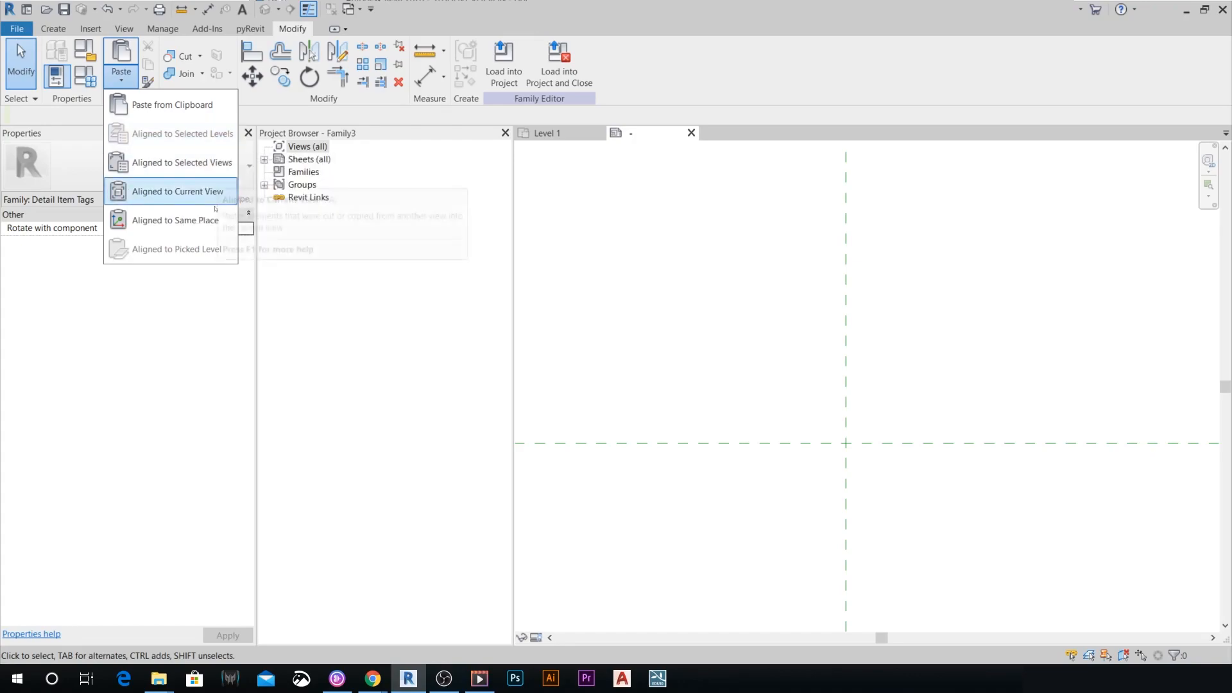
mouse_move(199, 207)
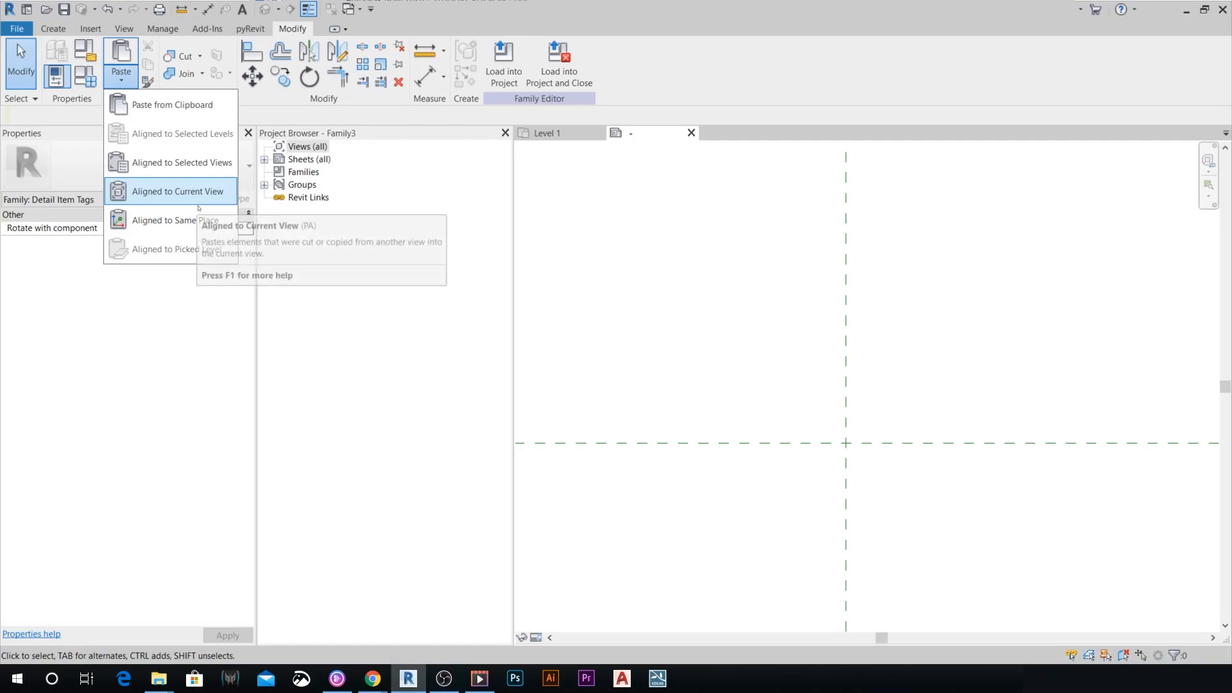
click(169, 191)
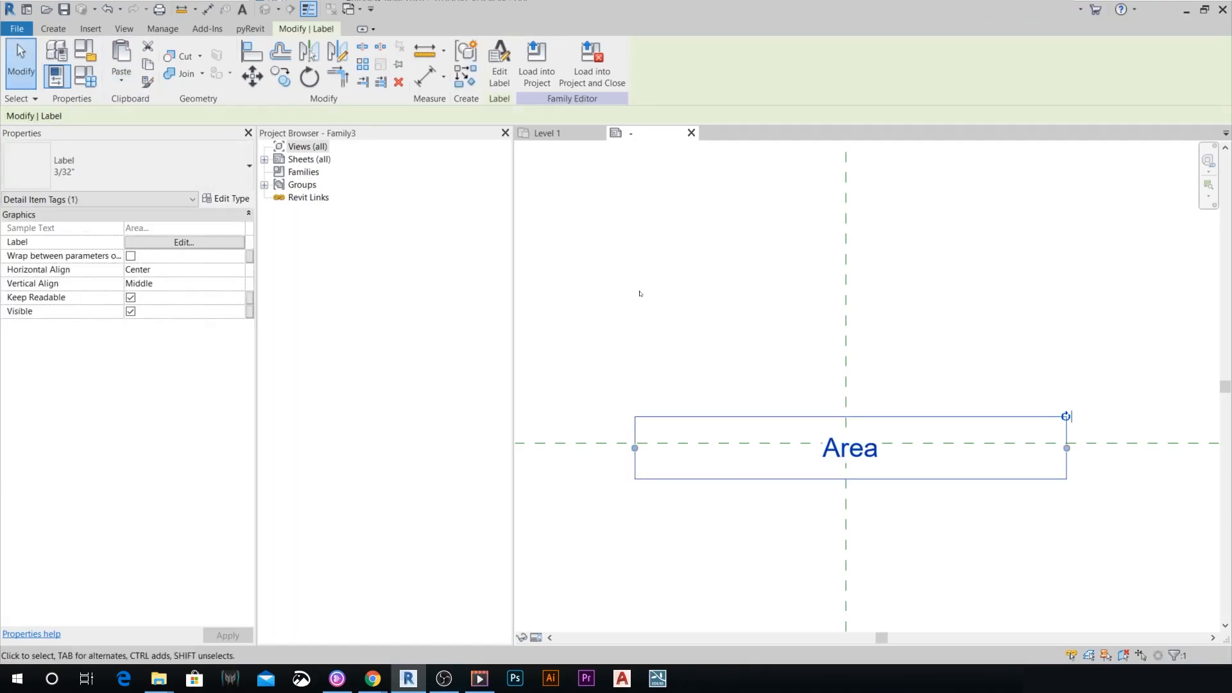
click(185, 241)
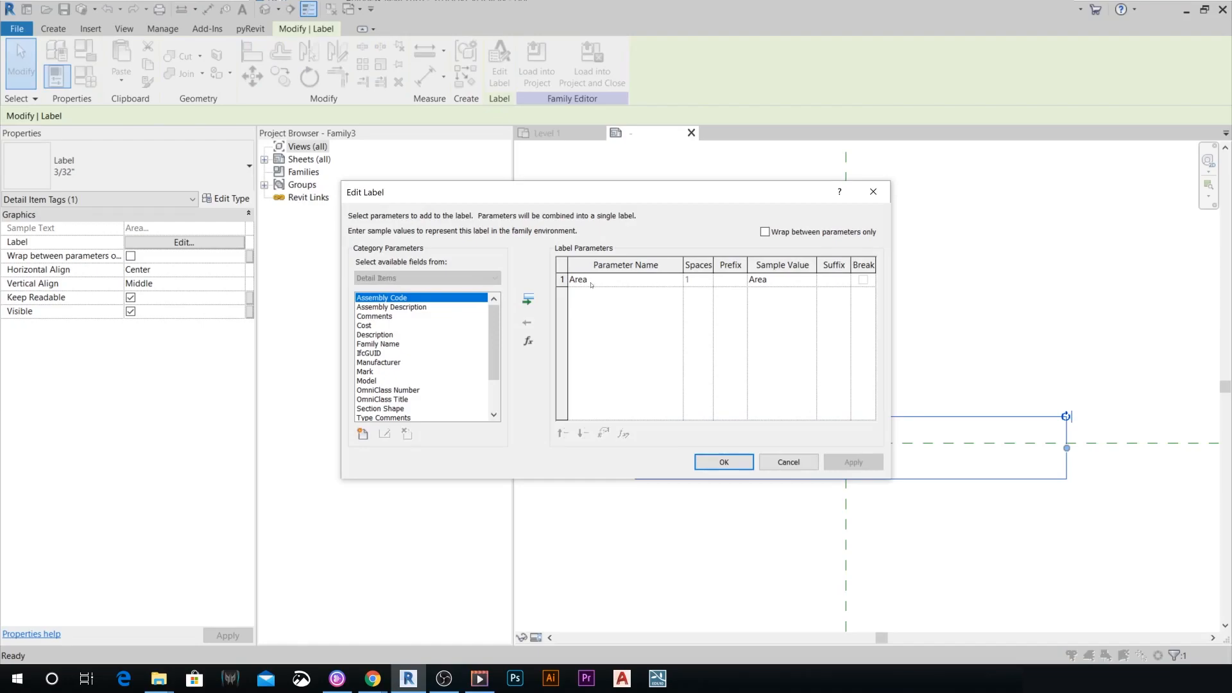
mouse_move(809, 463)
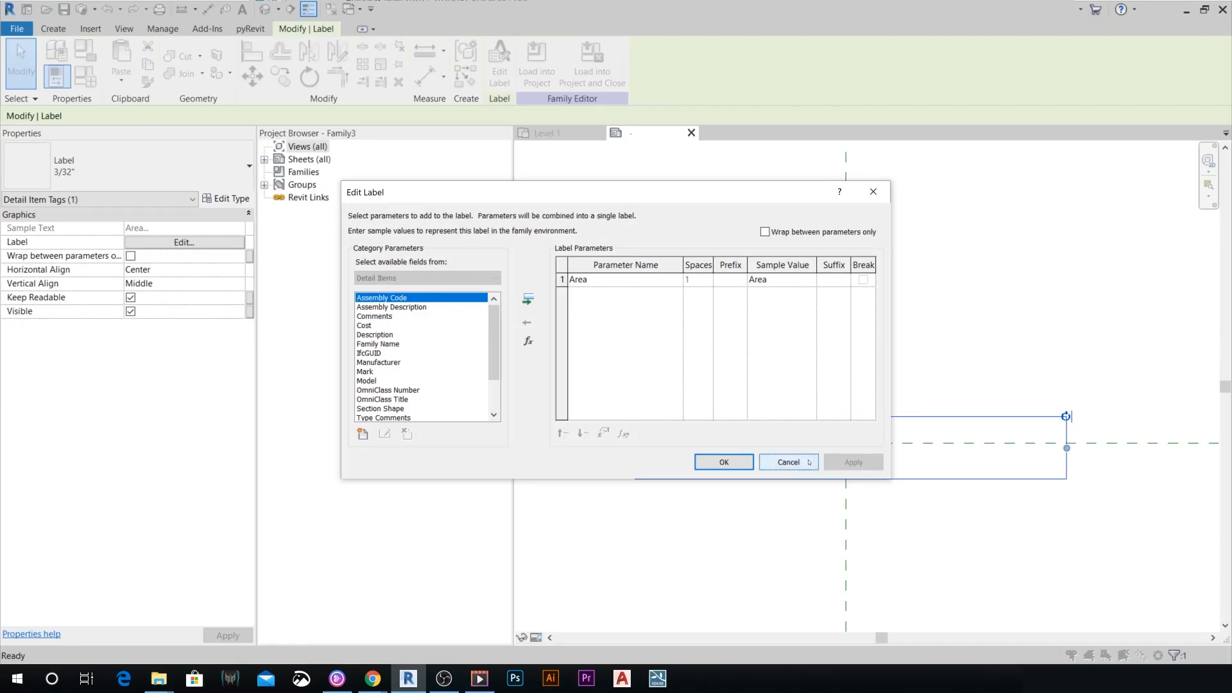
mouse_move(806, 471)
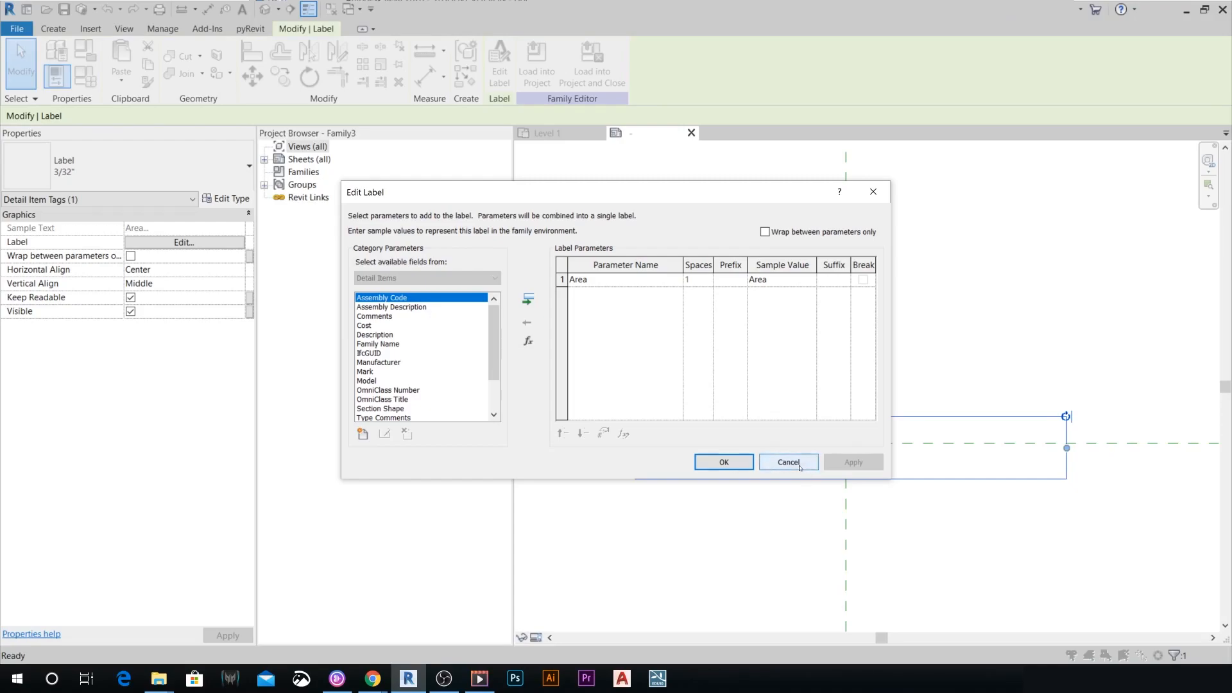
mouse_move(801, 456)
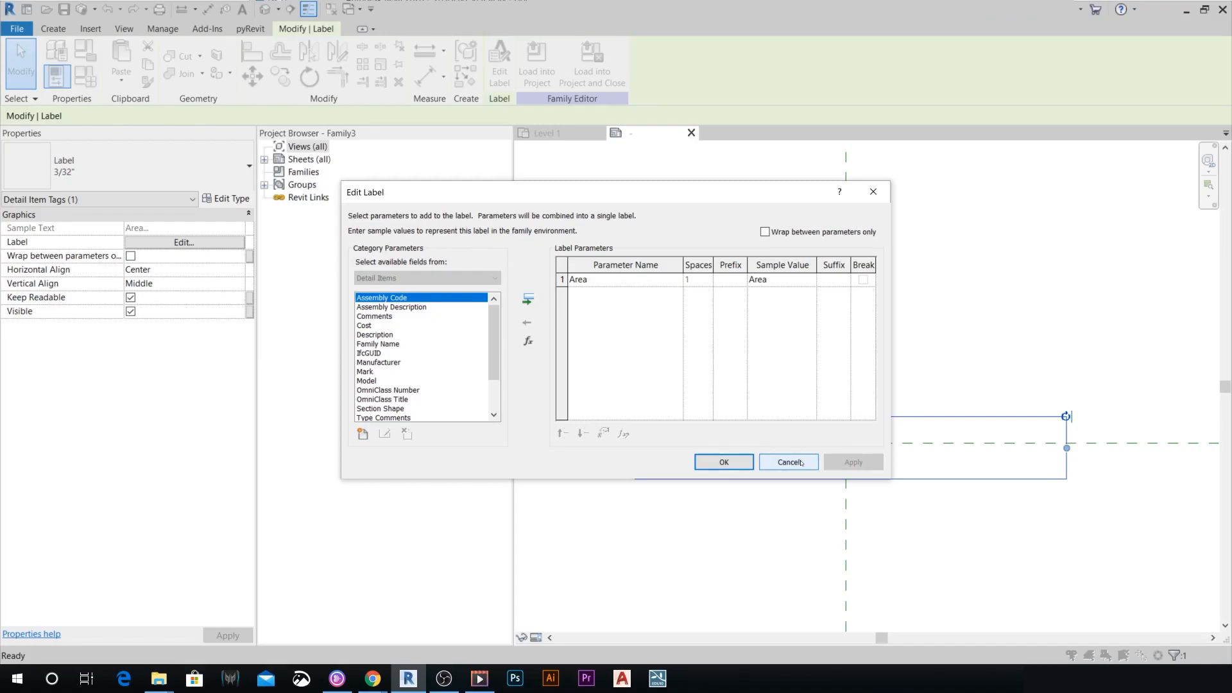
click(724, 462)
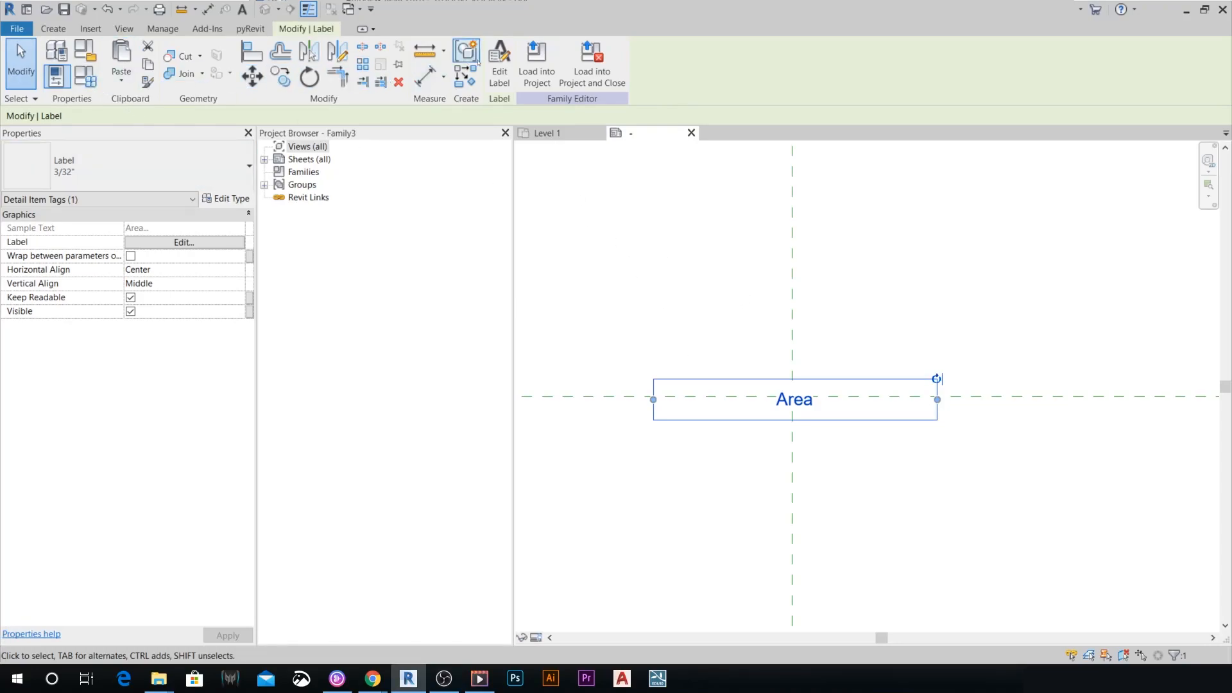
Add Type Name before Area in the label, then load the tag family into the project.
click(183, 243)
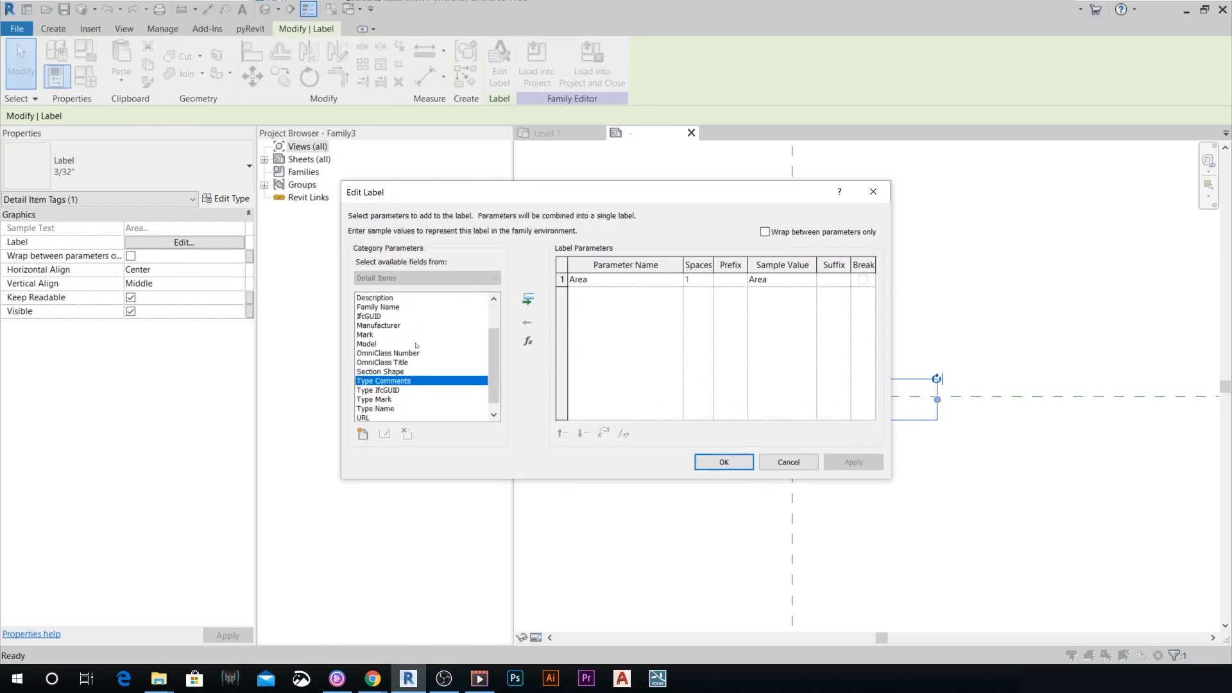
click(375, 410)
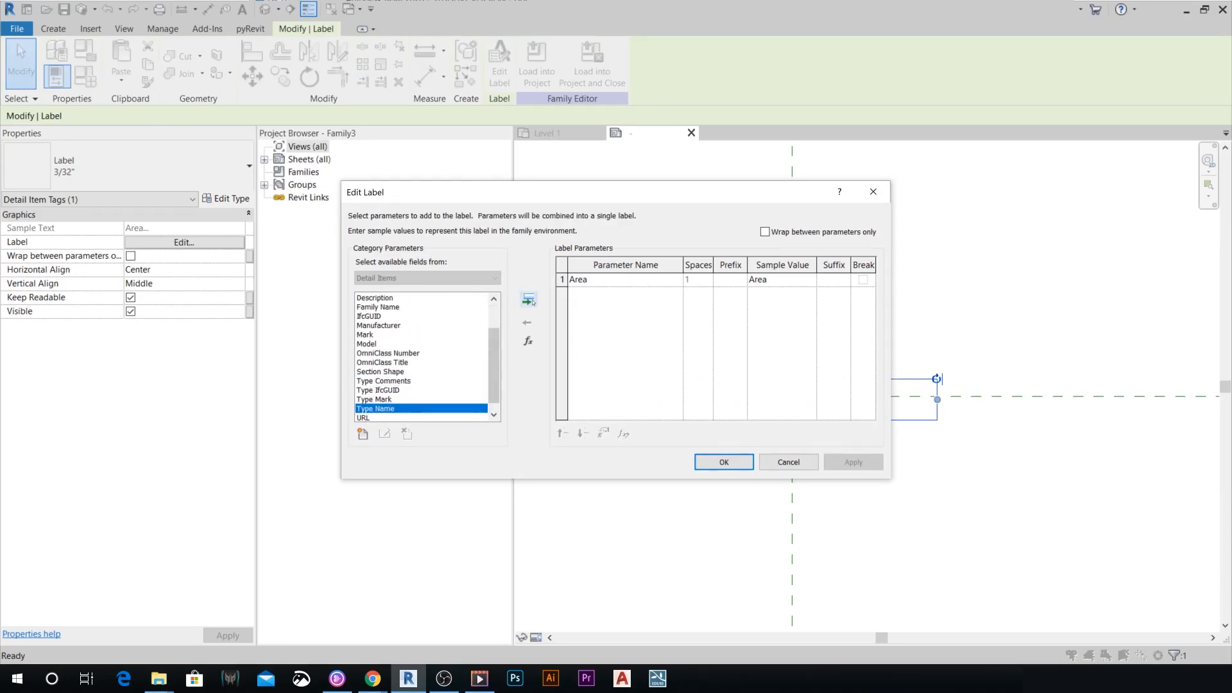
click(528, 300)
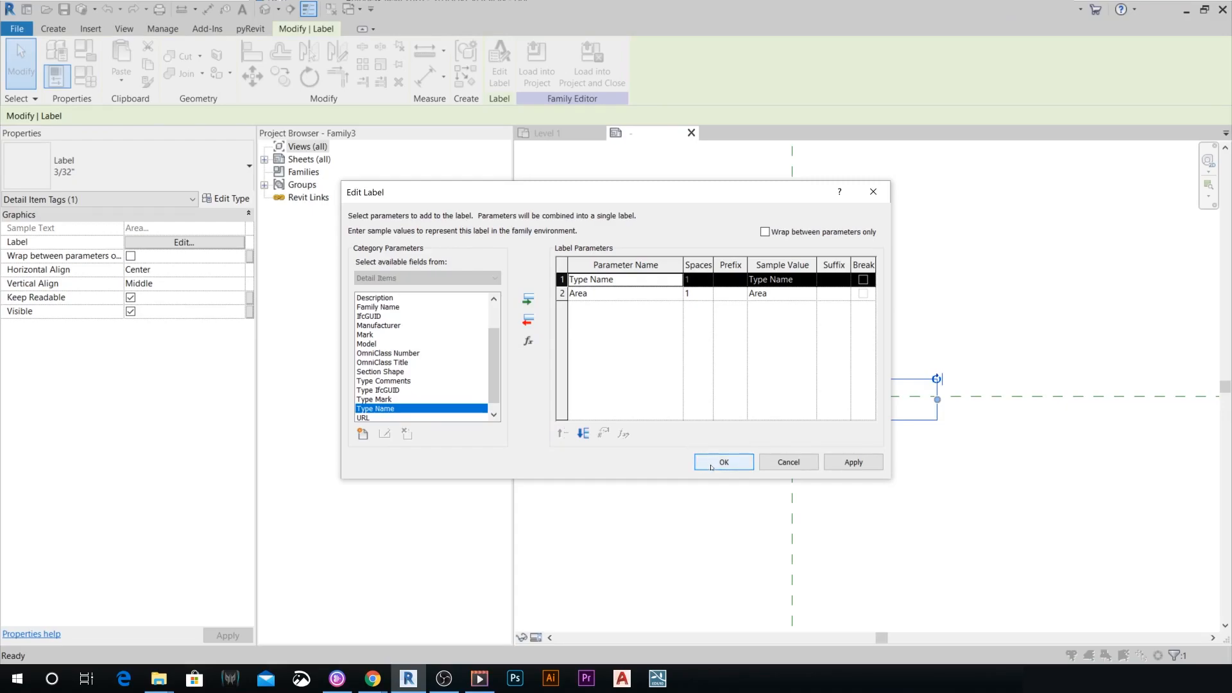
click(724, 462)
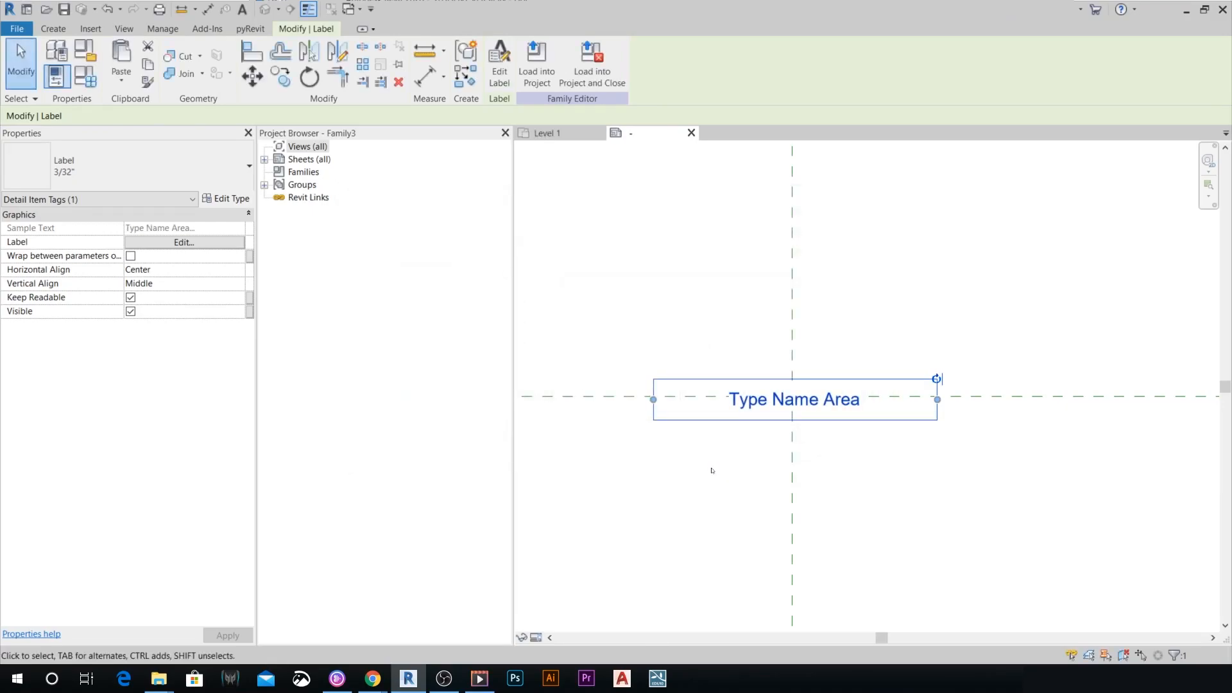
drag(793, 397, 825, 454)
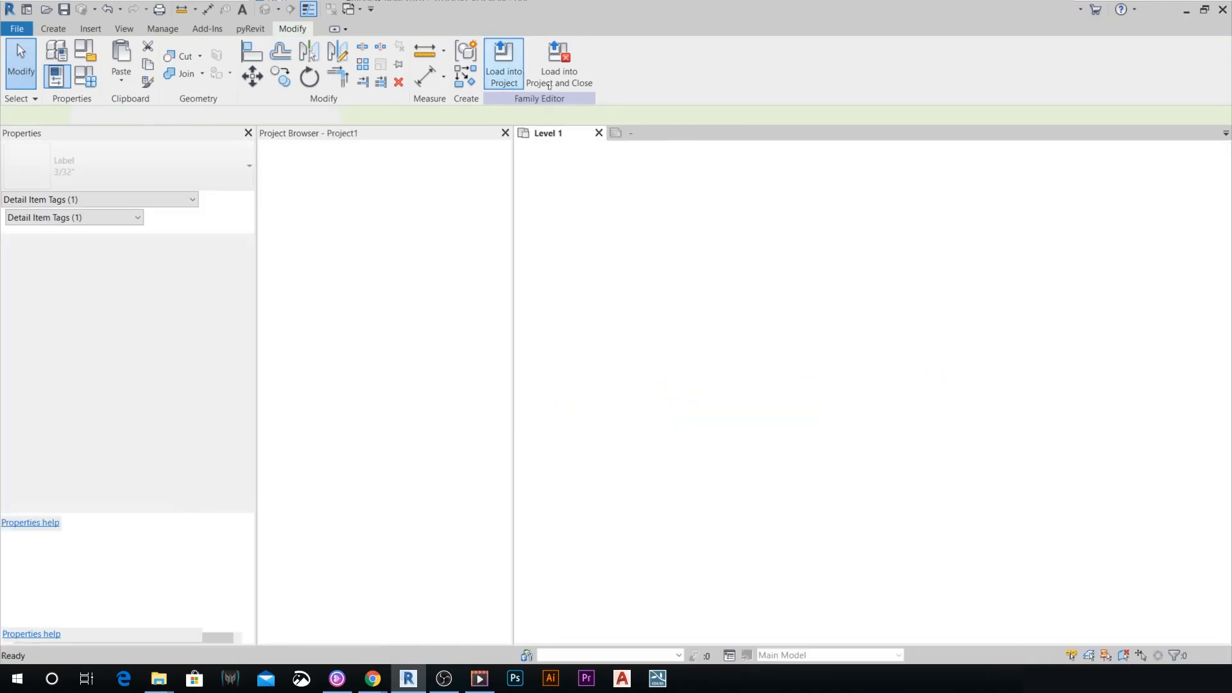
Tag the red filled region by category, reading Red Material 1405 SF.
click(502, 60)
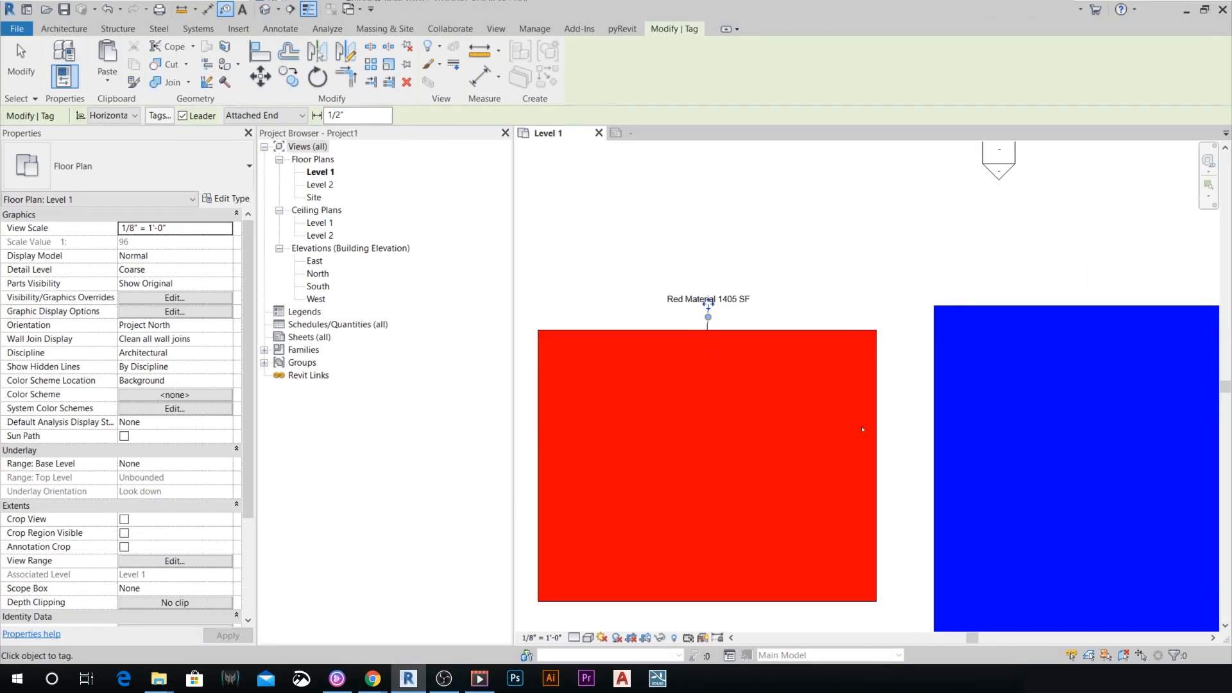
mouse_move(732, 308)
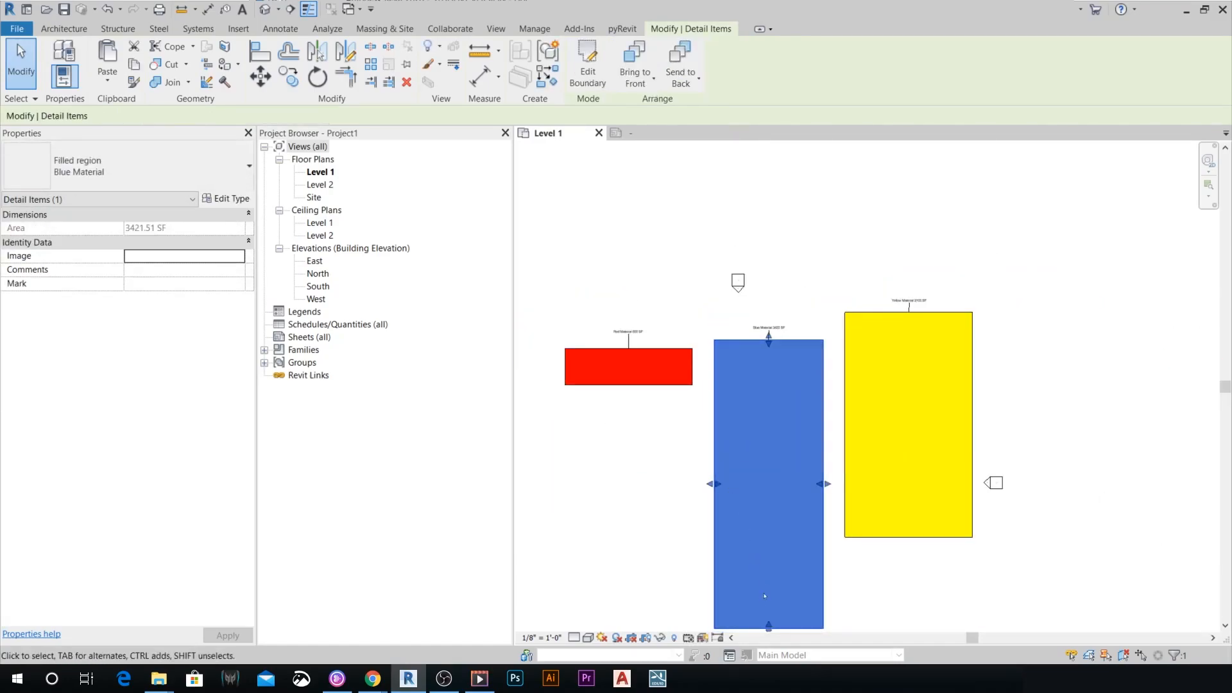
Drag the region shape handles so tags read 500, 807 and 1242 SF.
drag(767, 628, 768, 407)
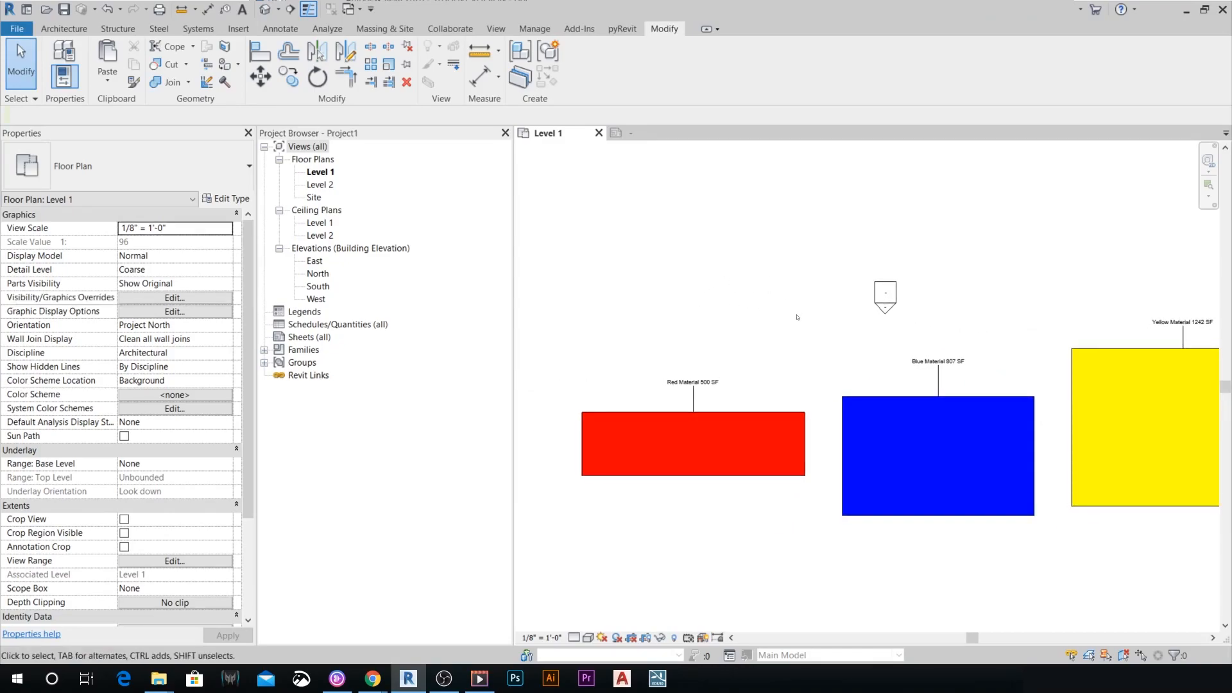
mouse_move(791, 313)
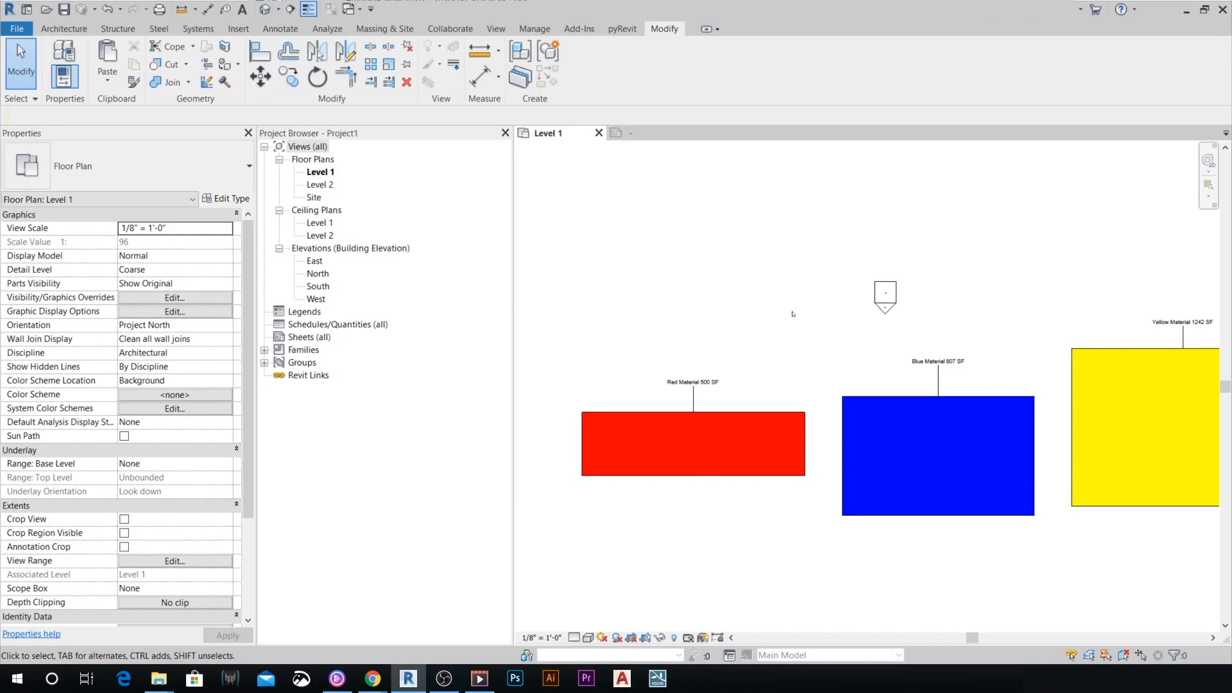